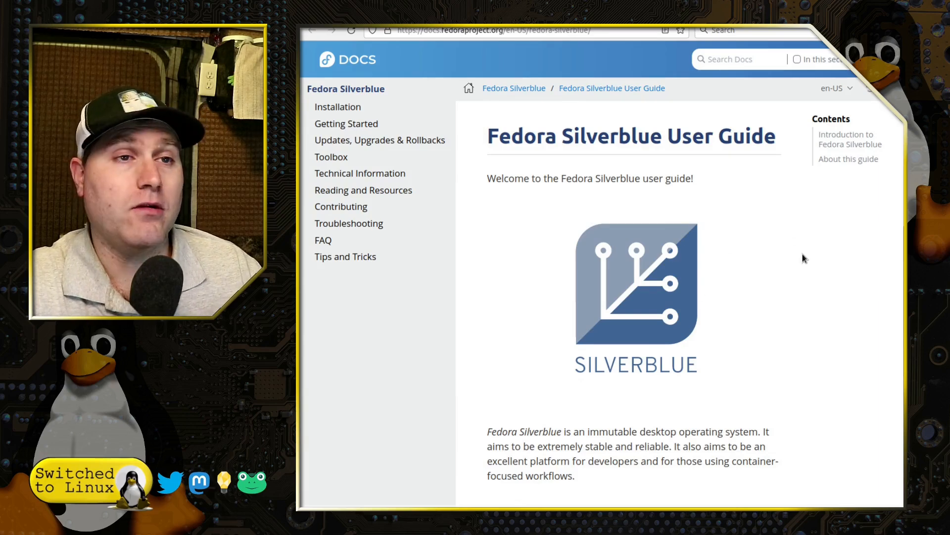
mouse_move(635, 209)
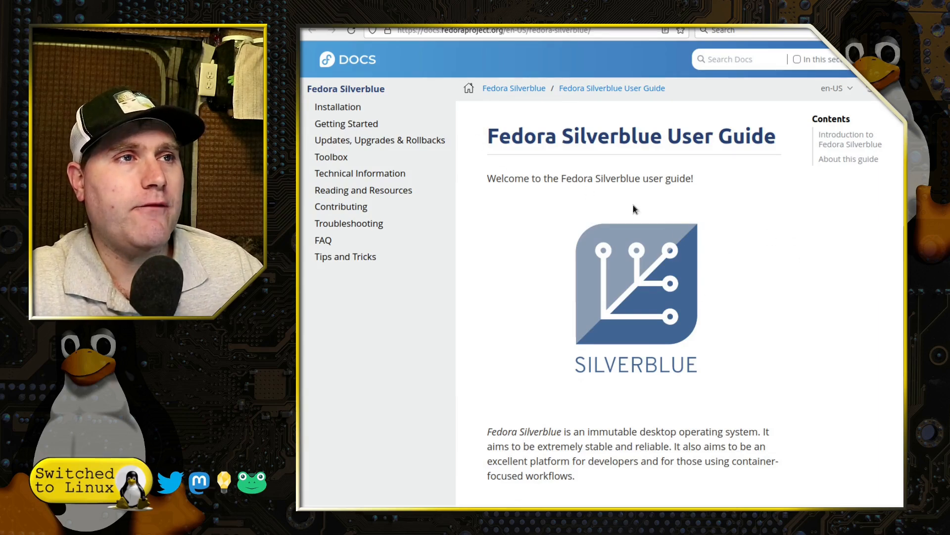
Read down the Silverblue guide's intro page, highlighting a passage along the way
scroll(down, 3)
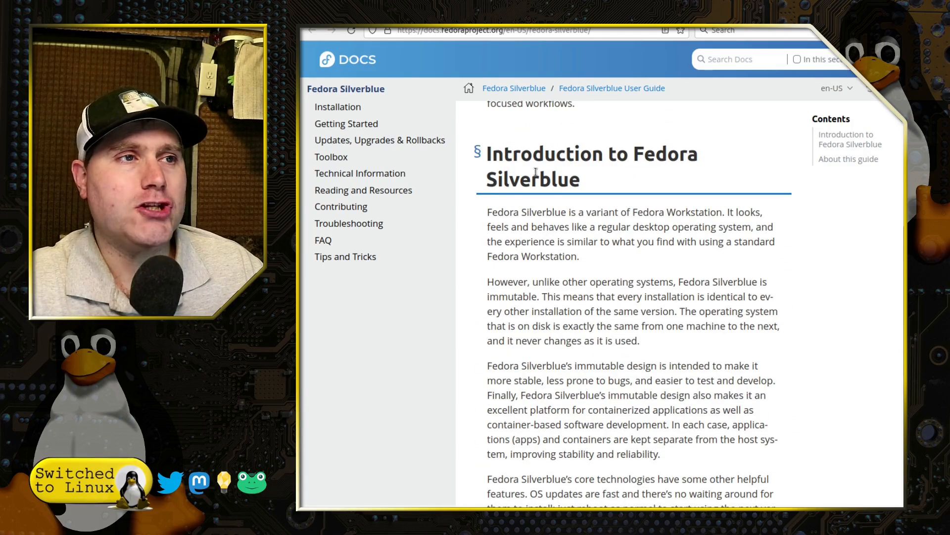
drag(487, 211, 653, 241)
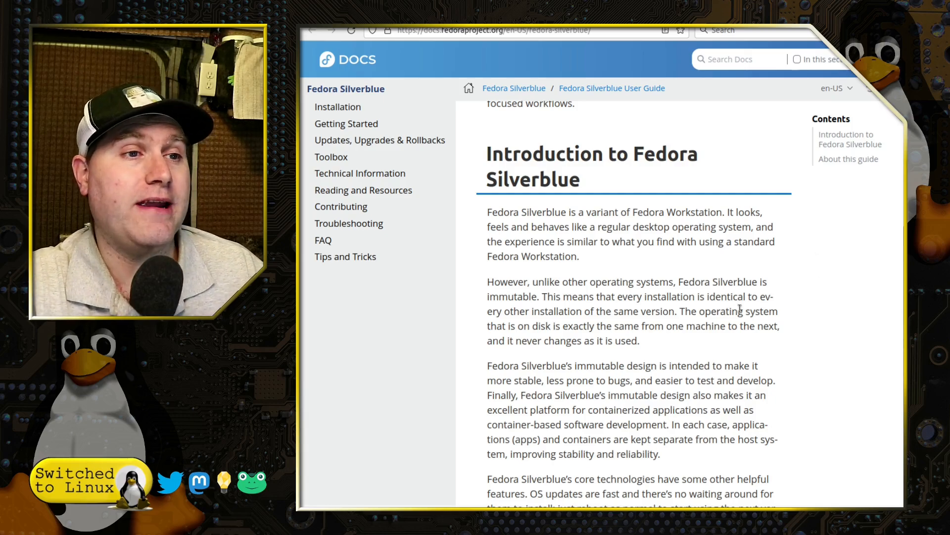
scroll(down, 3)
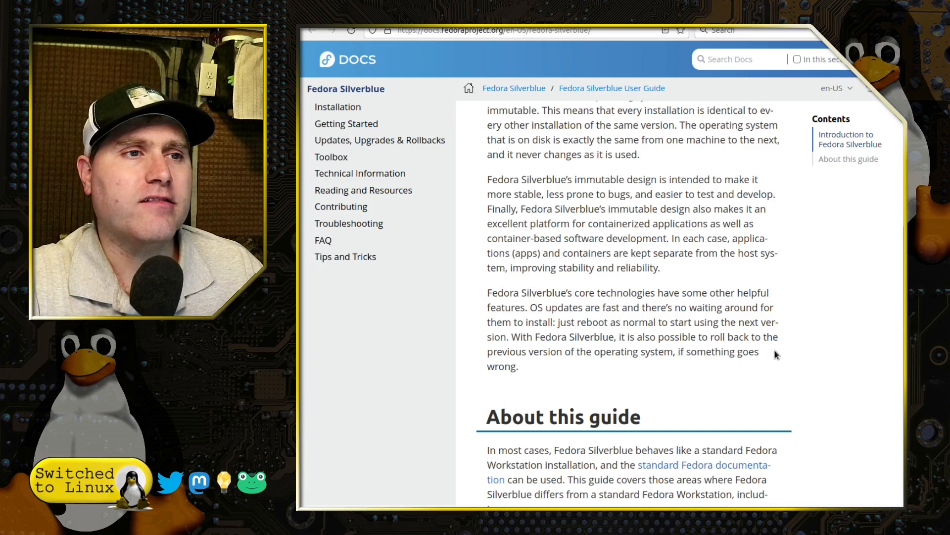
mouse_move(684, 362)
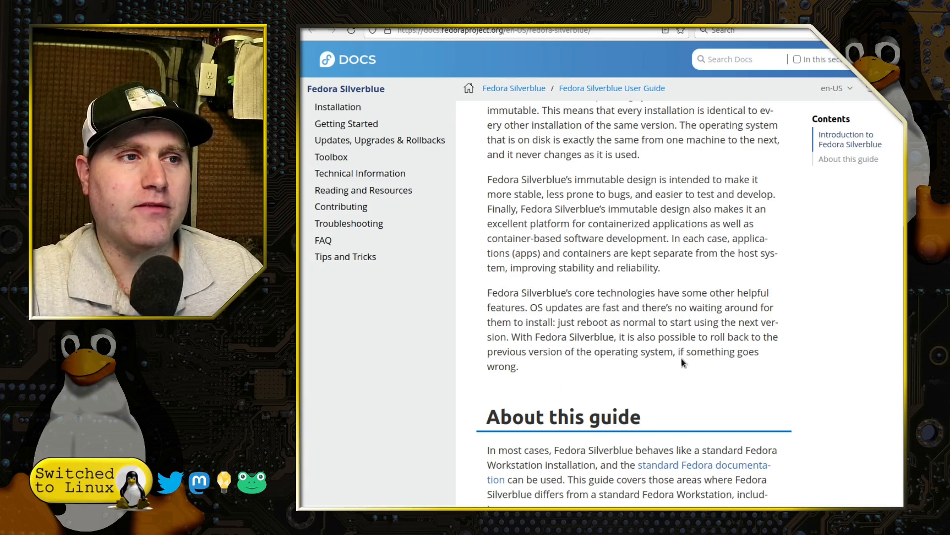
scroll(down, 3)
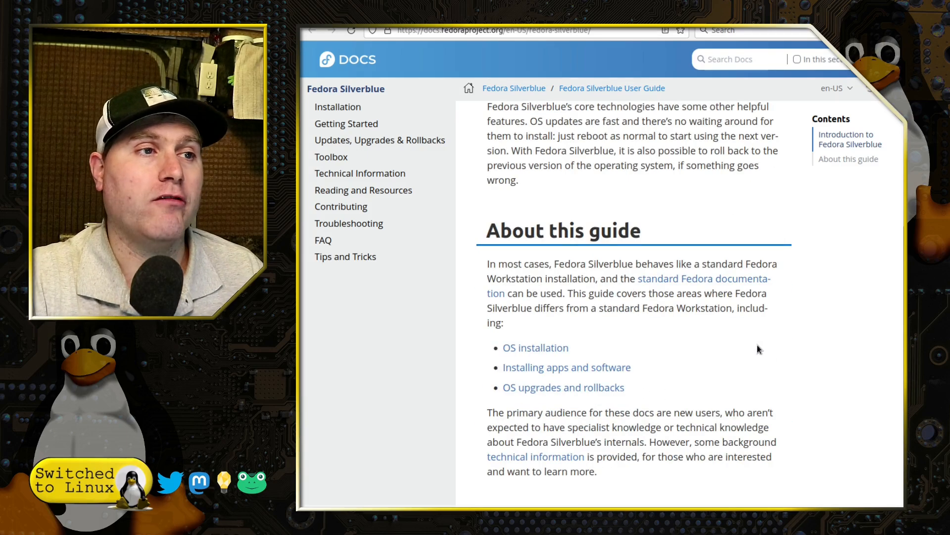
scroll(down, 3)
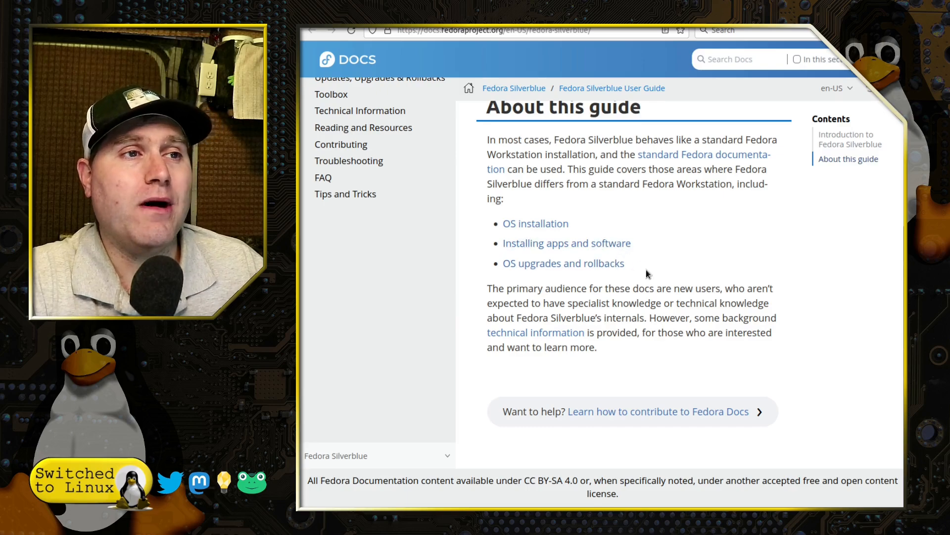
Switch to the Getting Started page and read its software-options overview to Flatpak
click(348, 123)
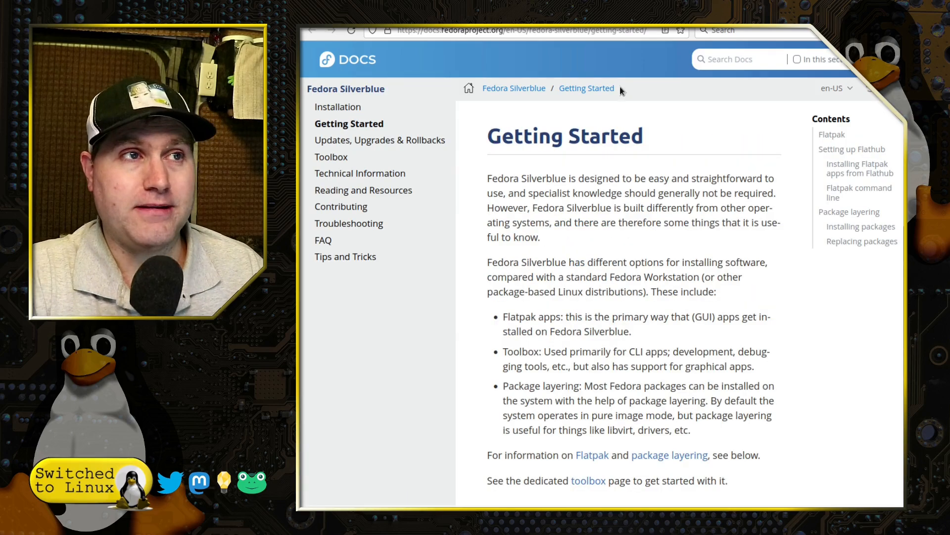
mouse_move(858, 316)
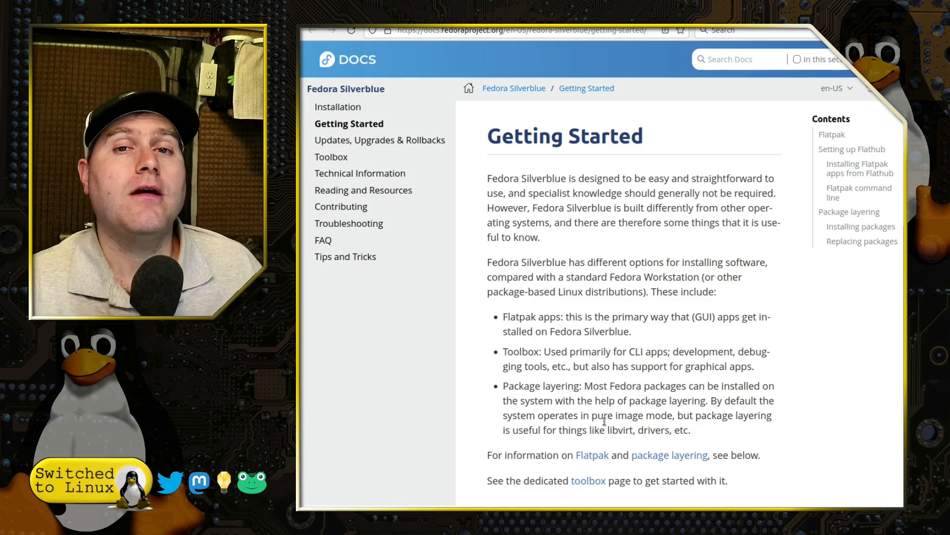
mouse_move(718, 397)
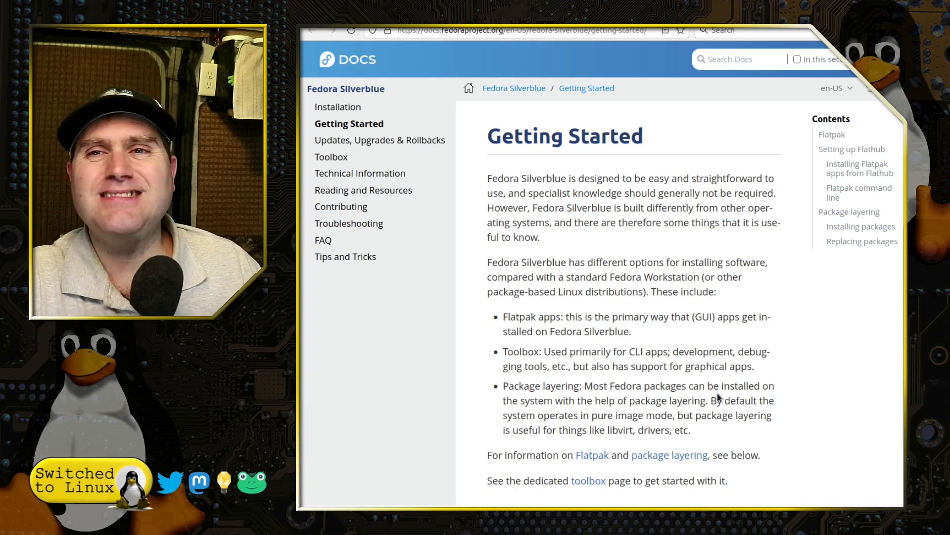
scroll(down, 3)
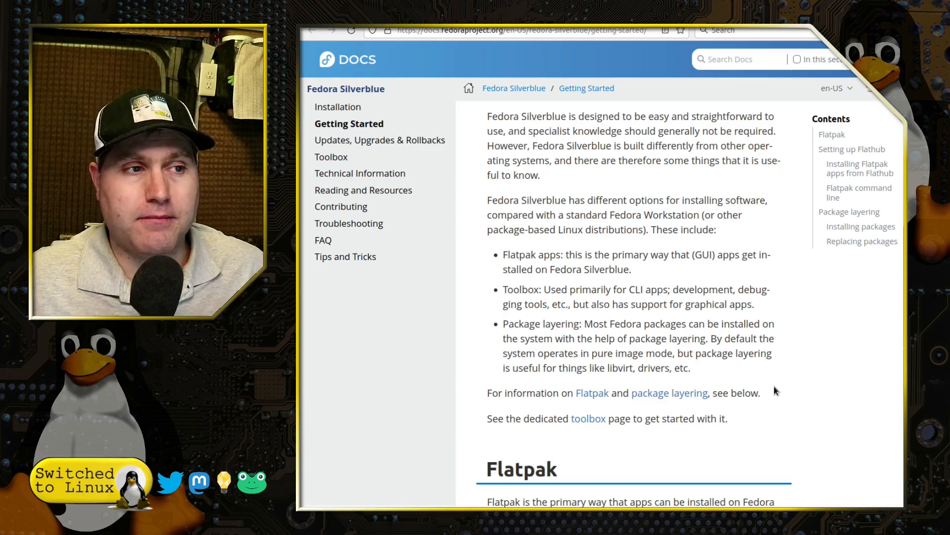
scroll(down, 3)
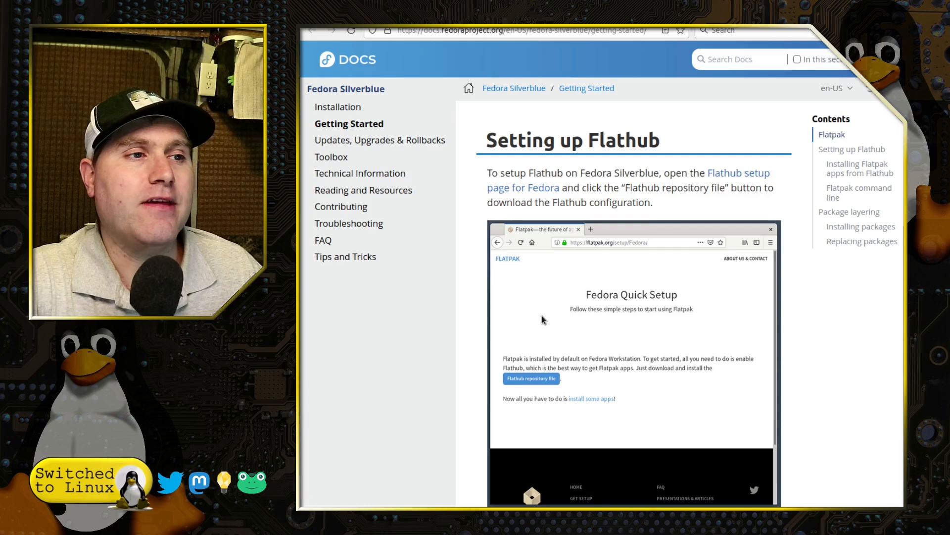
mouse_move(569, 257)
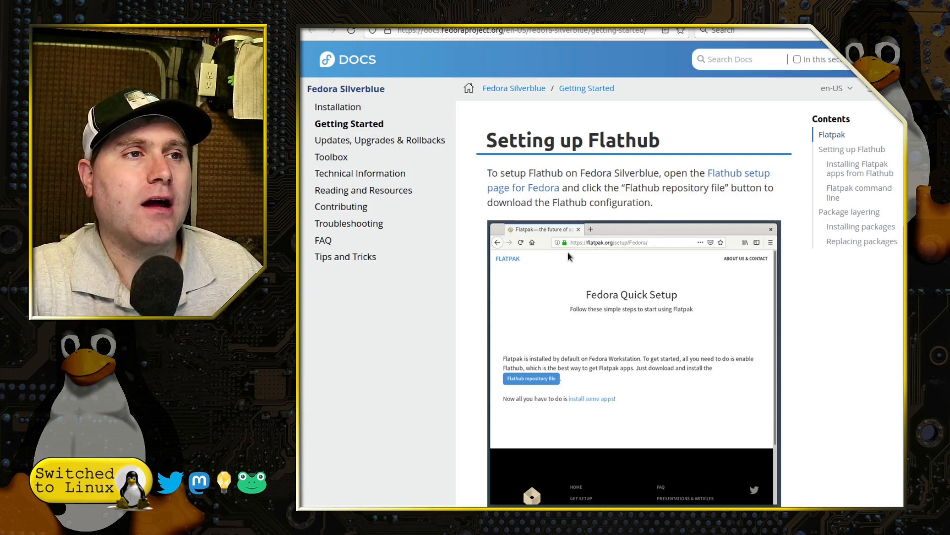
mouse_move(653, 253)
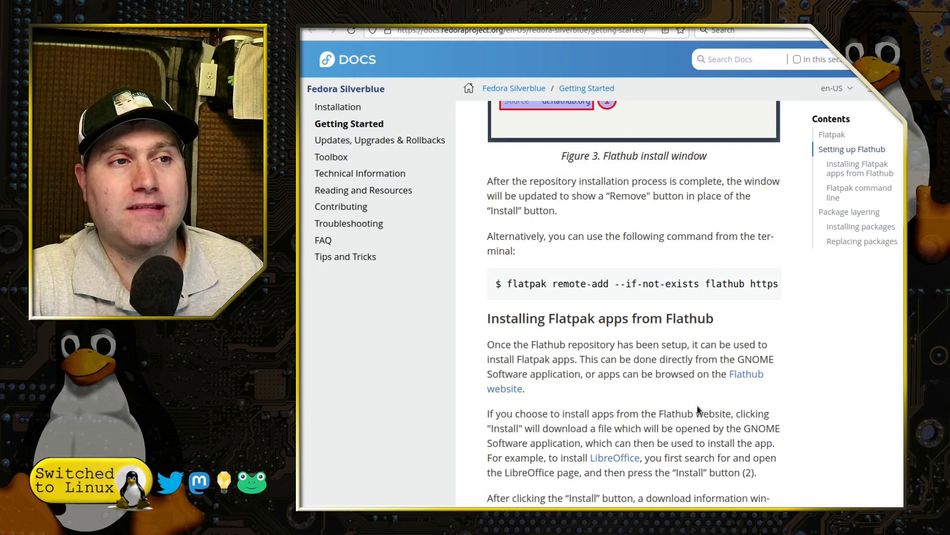
scroll(down, 3)
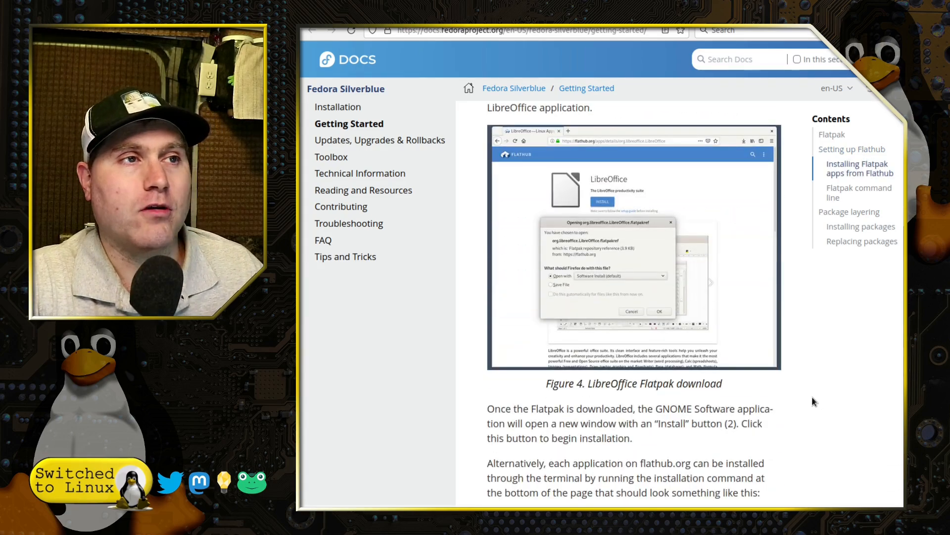
scroll(down, 3)
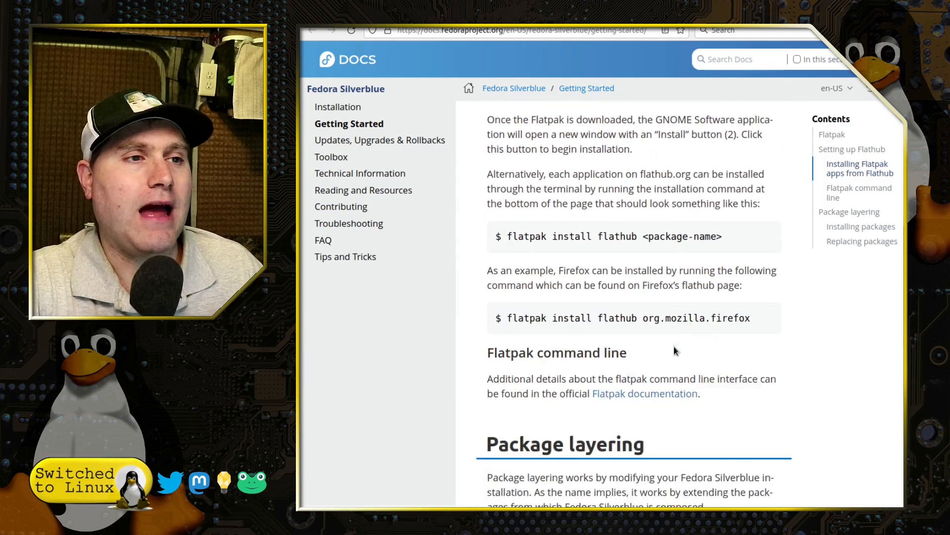
scroll(down, 3)
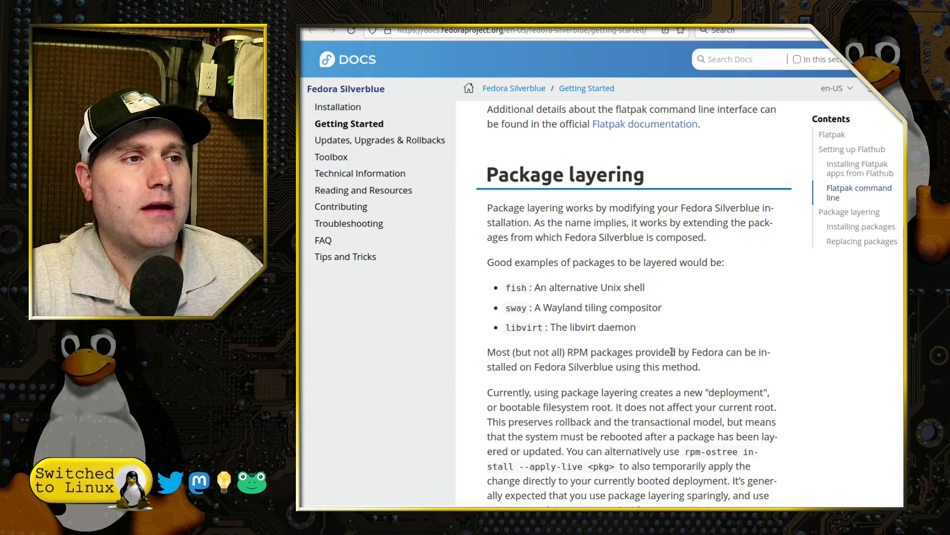
Scroll through Package layering, Installing and Replacing packages, then head toward the Toolbox page
scroll(down, 3)
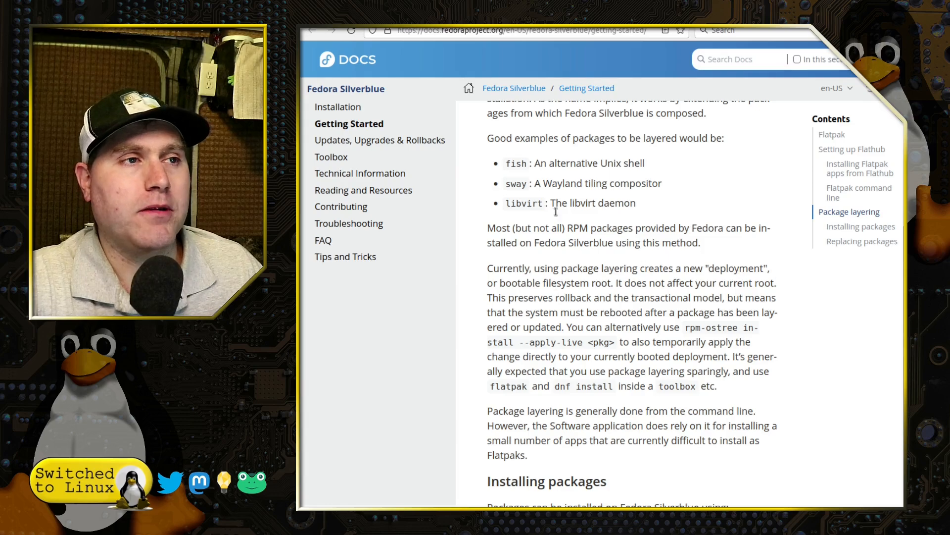
mouse_move(686, 386)
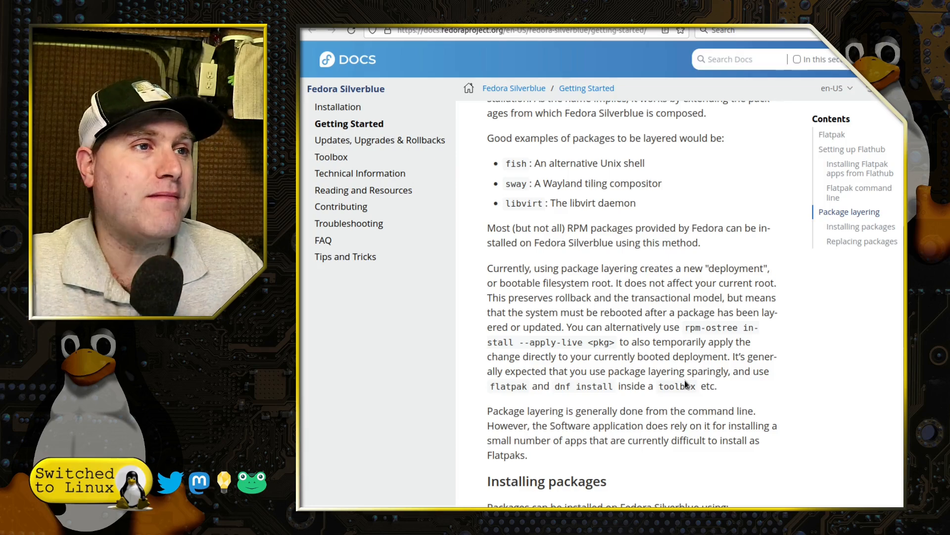
scroll(down, 3)
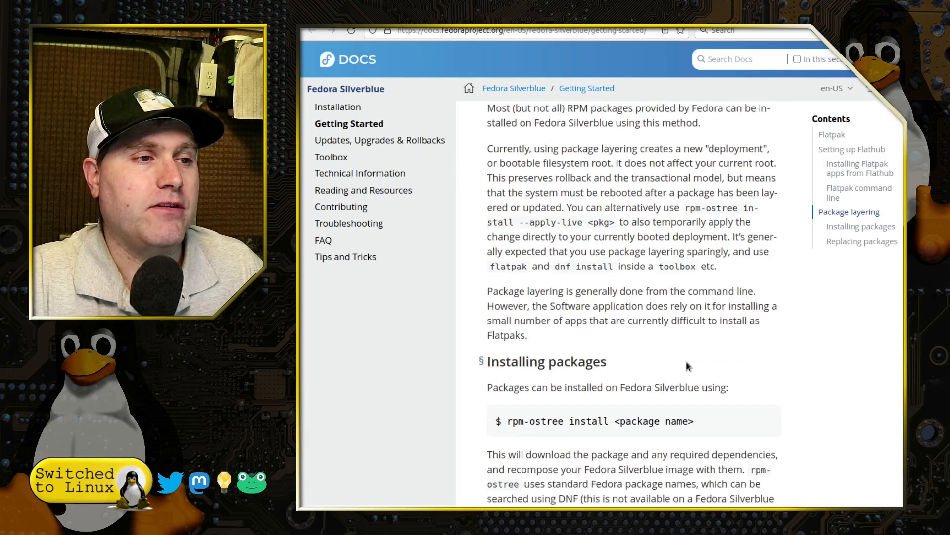
scroll(down, 3)
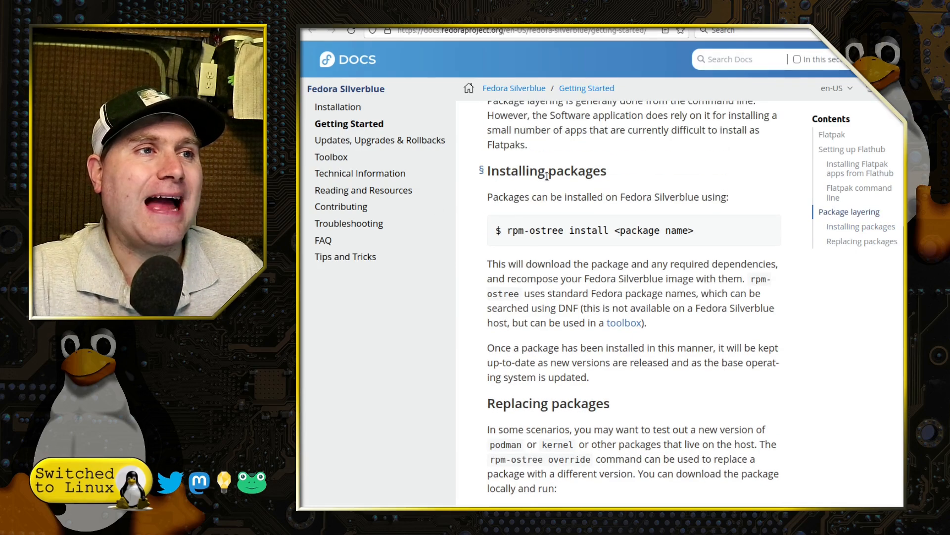
scroll(down, 3)
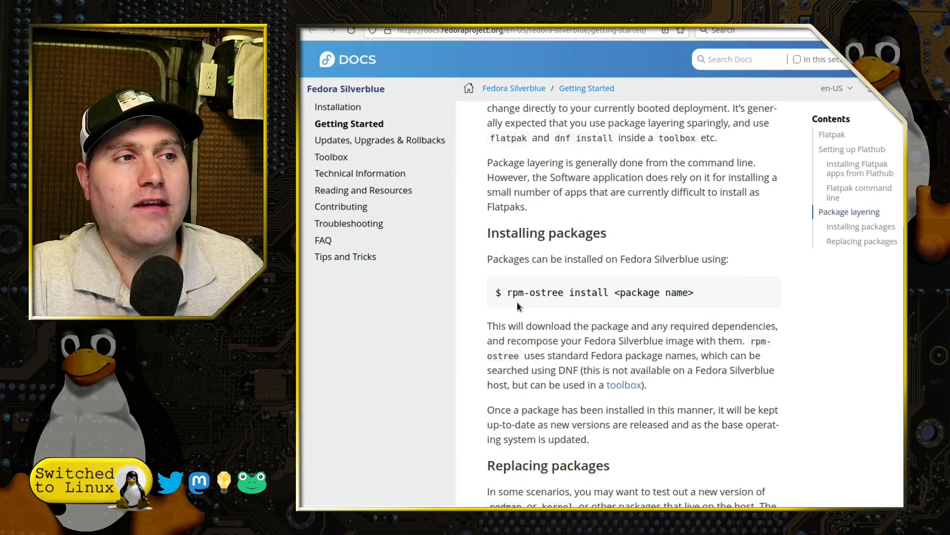
mouse_move(565, 313)
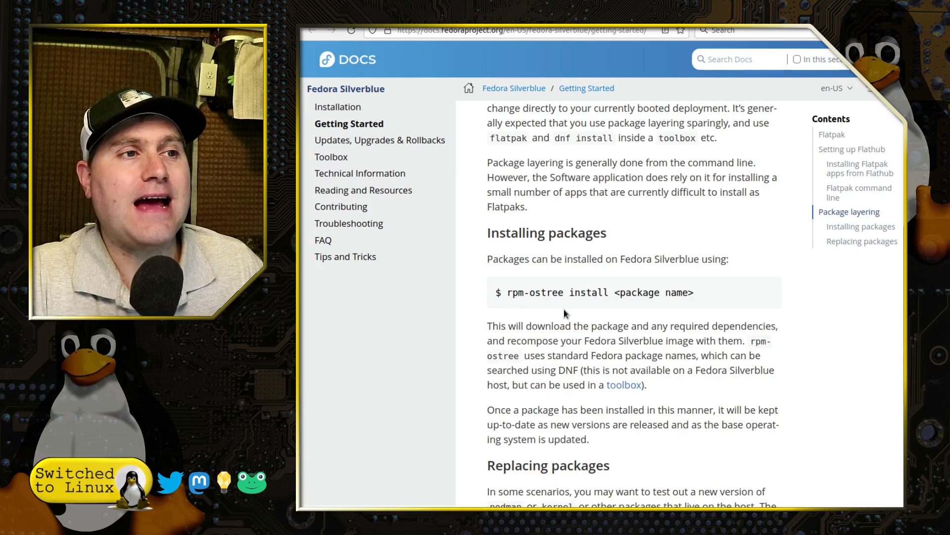
mouse_move(732, 311)
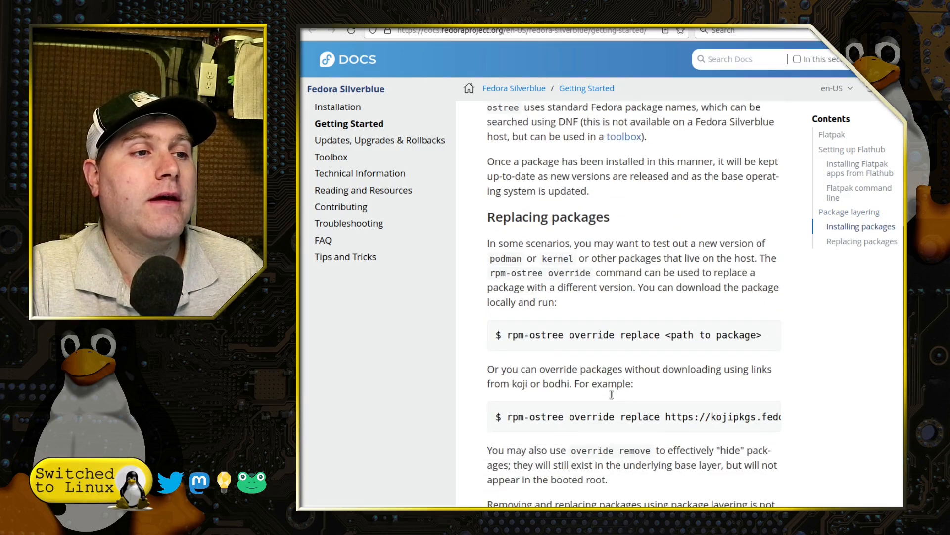
scroll(down, 3)
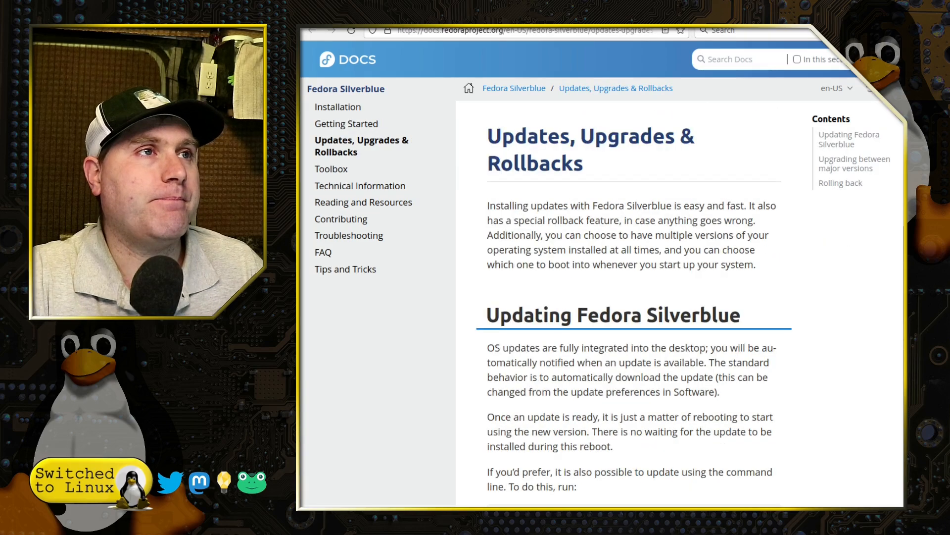
click(346, 124)
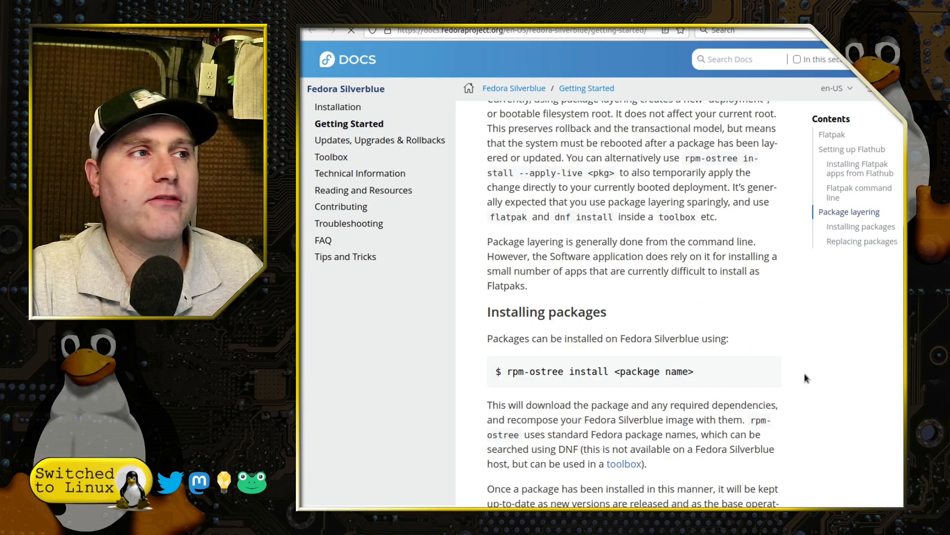
Read the Toolbox page from 'Why use toolbox?' into 'How it works'
click(332, 157)
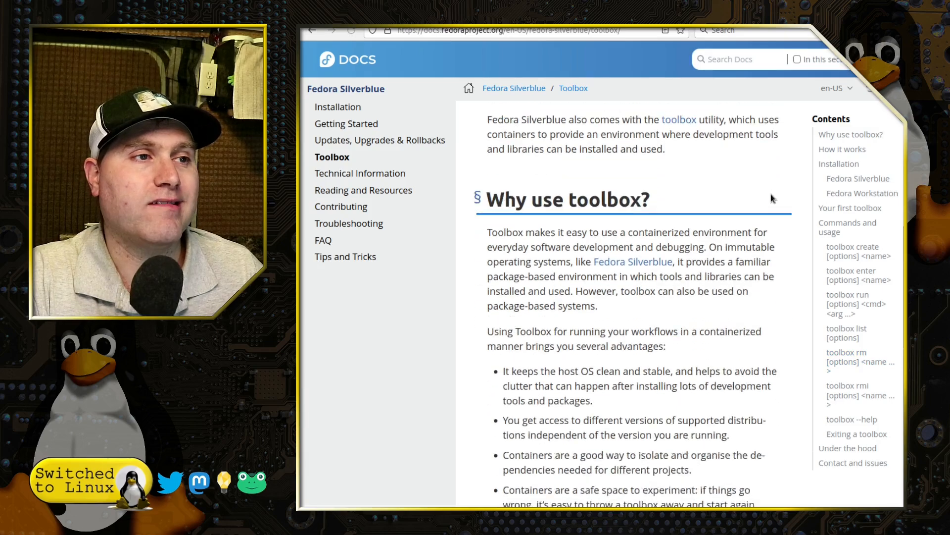
scroll(down, 3)
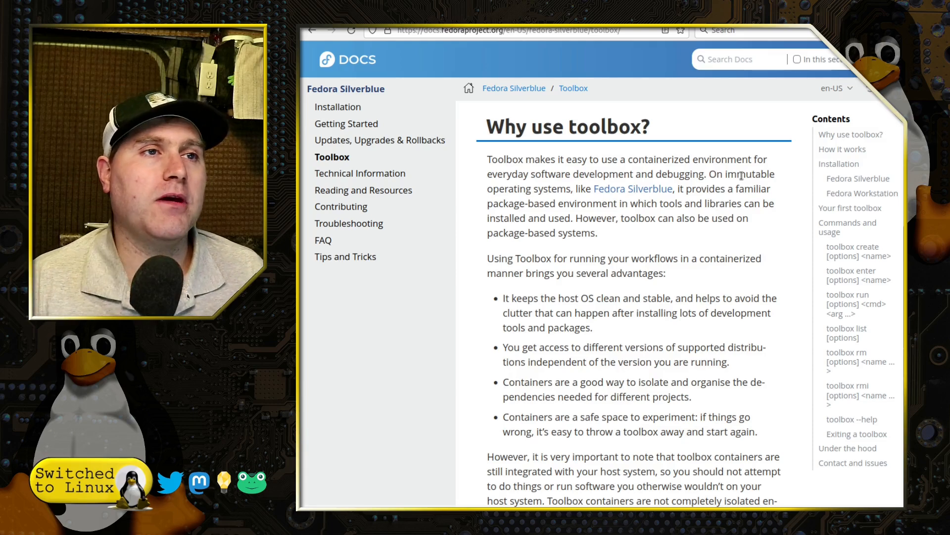
mouse_move(789, 330)
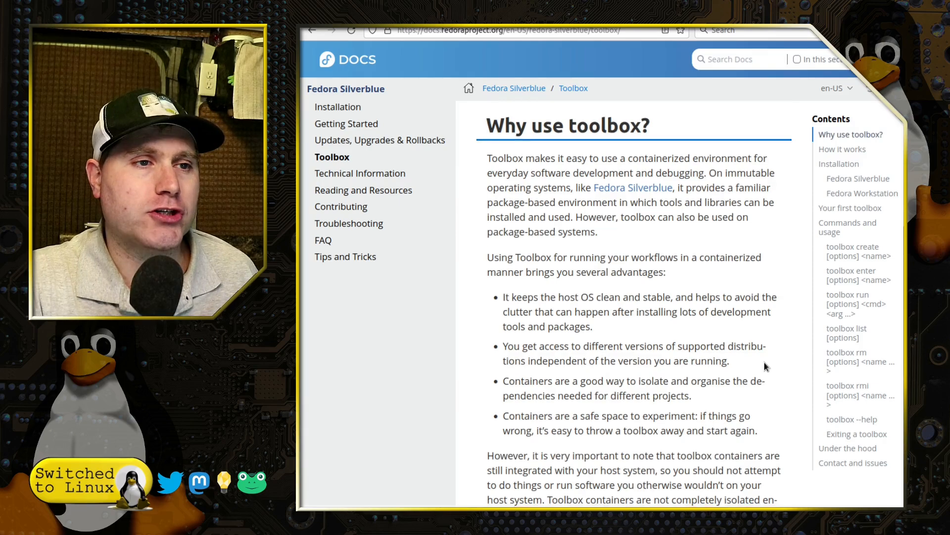
scroll(down, 3)
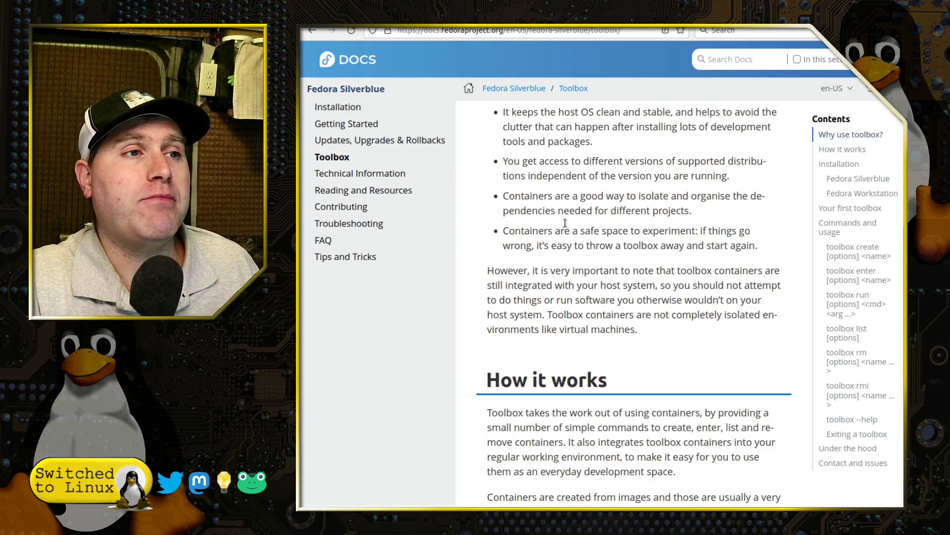
scroll(down, 3)
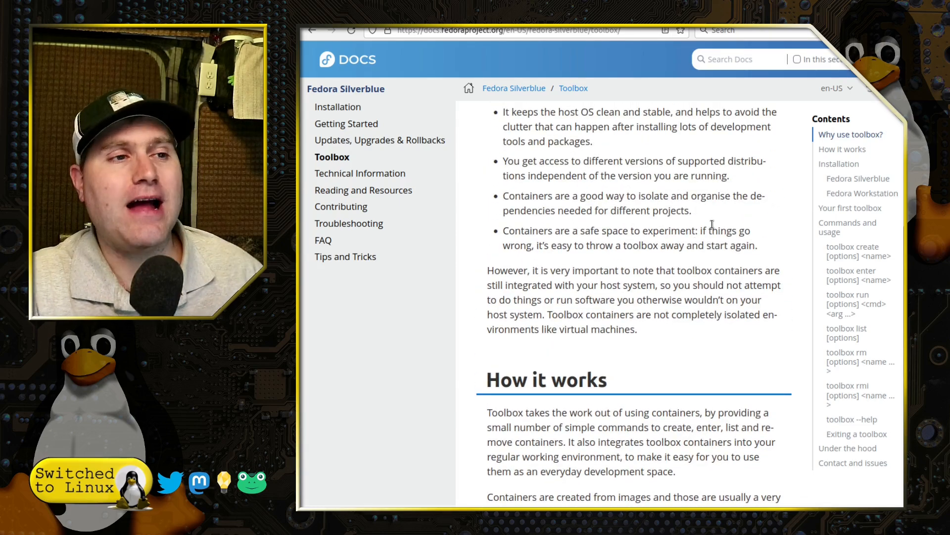
scroll(down, 3)
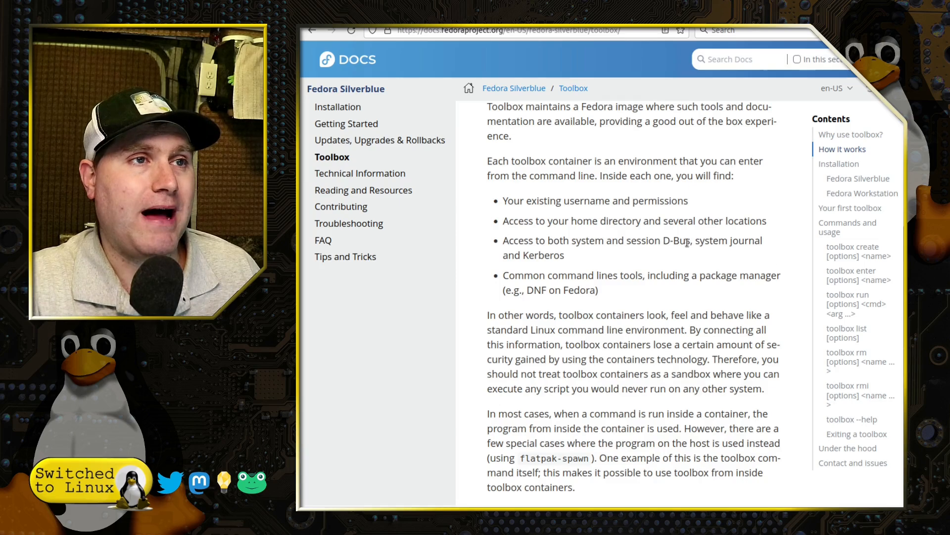
On the Updates, Upgrades & Rollbacks page, highlight the rpm-ostree upgrade --check command
click(380, 139)
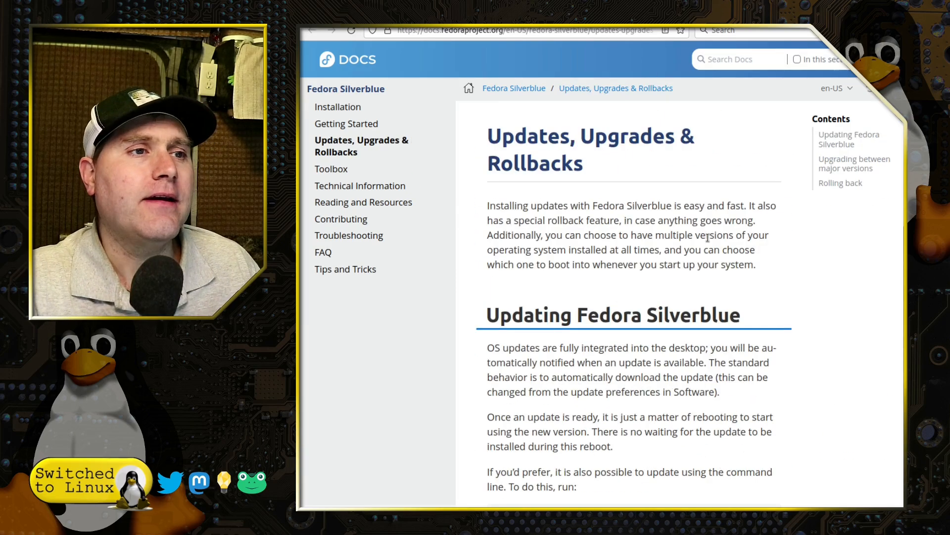
scroll(down, 3)
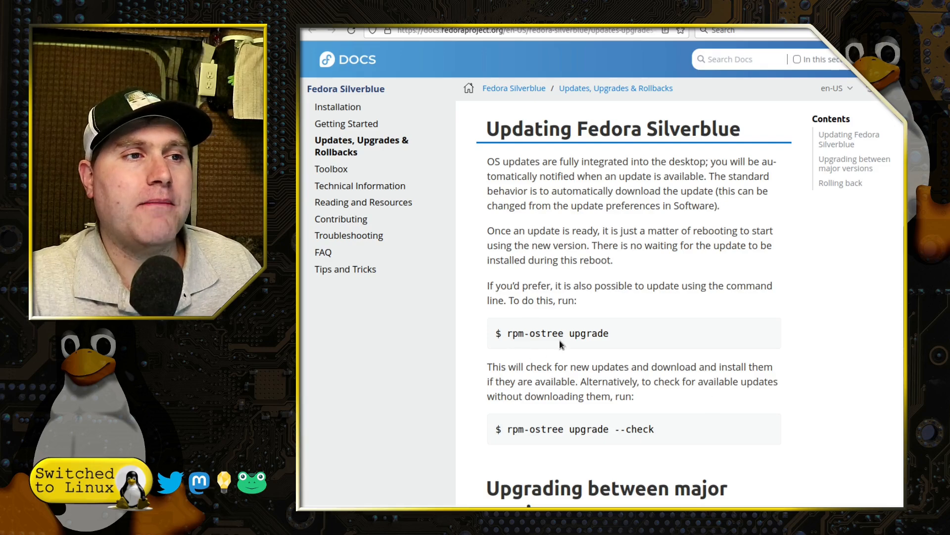
scroll(down, 3)
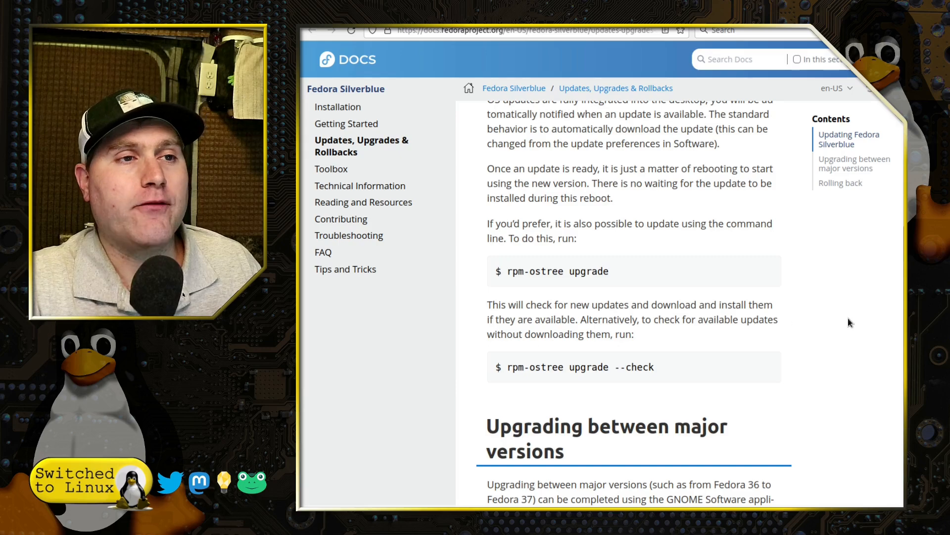
mouse_move(692, 332)
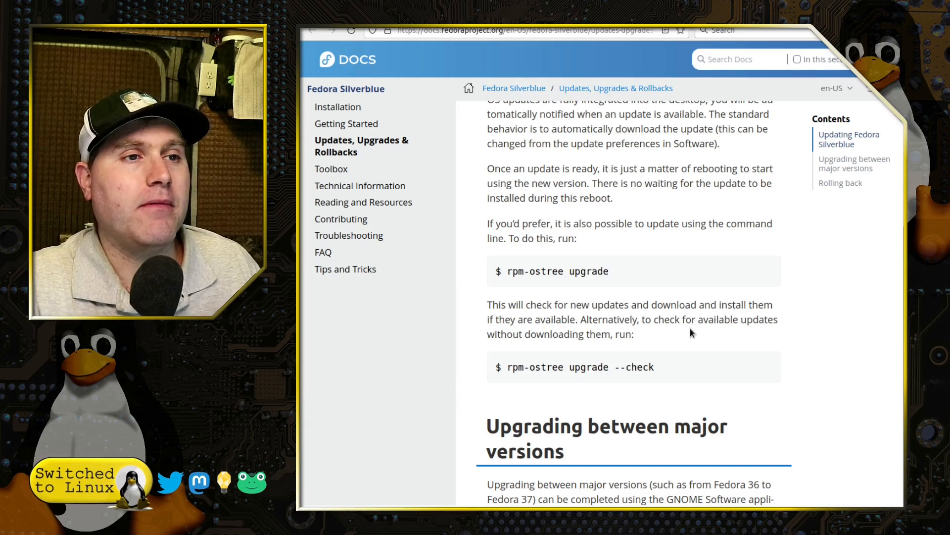
mouse_move(485, 346)
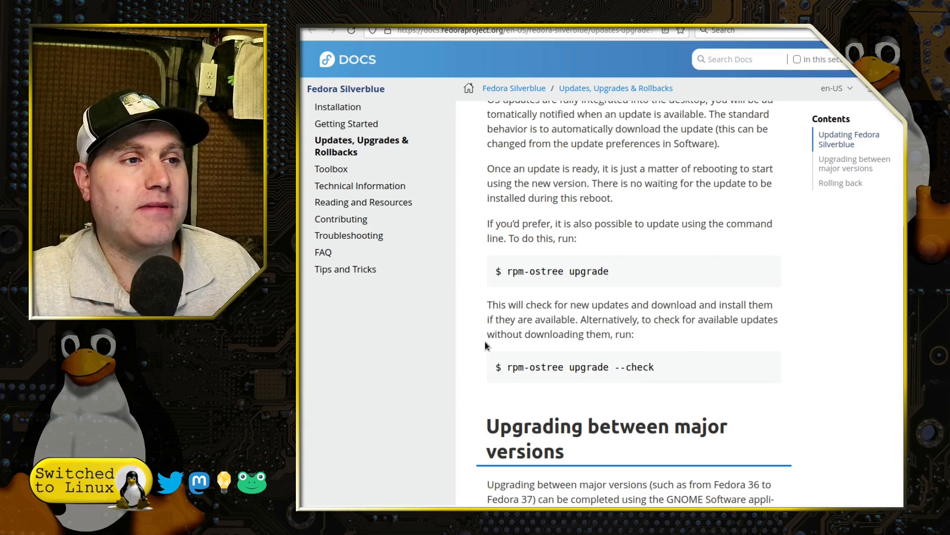
drag(524, 367, 654, 367)
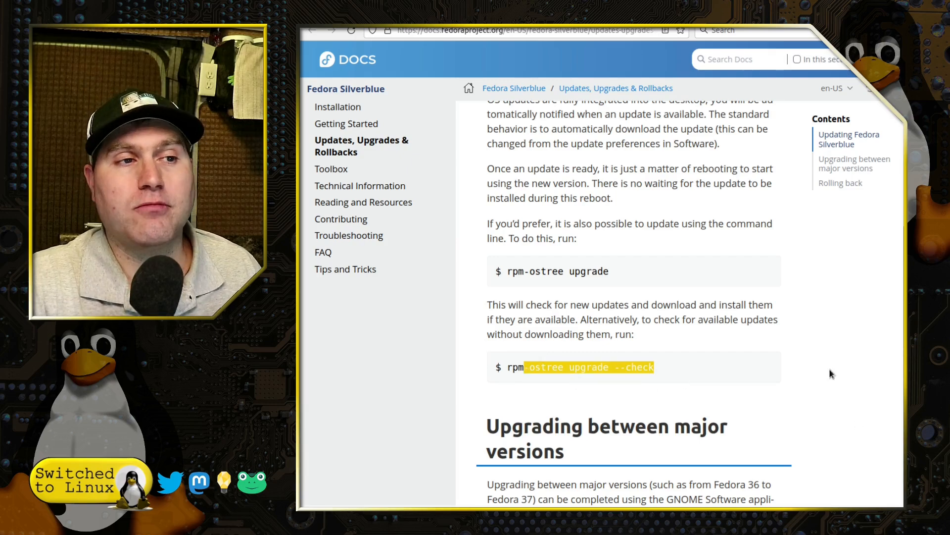
scroll(down, 3)
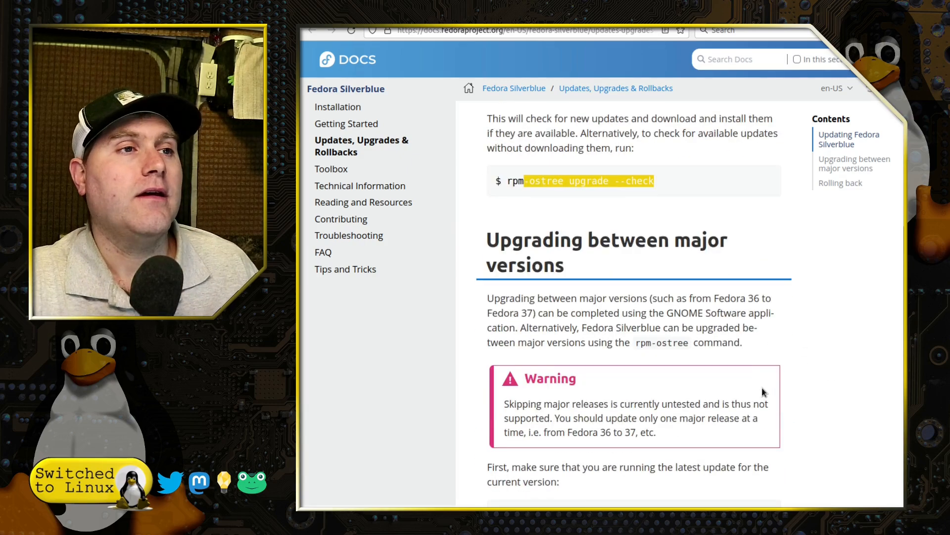
Scroll through upgrading between major versions and the notes on rebasing to Kinoite
scroll(down, 3)
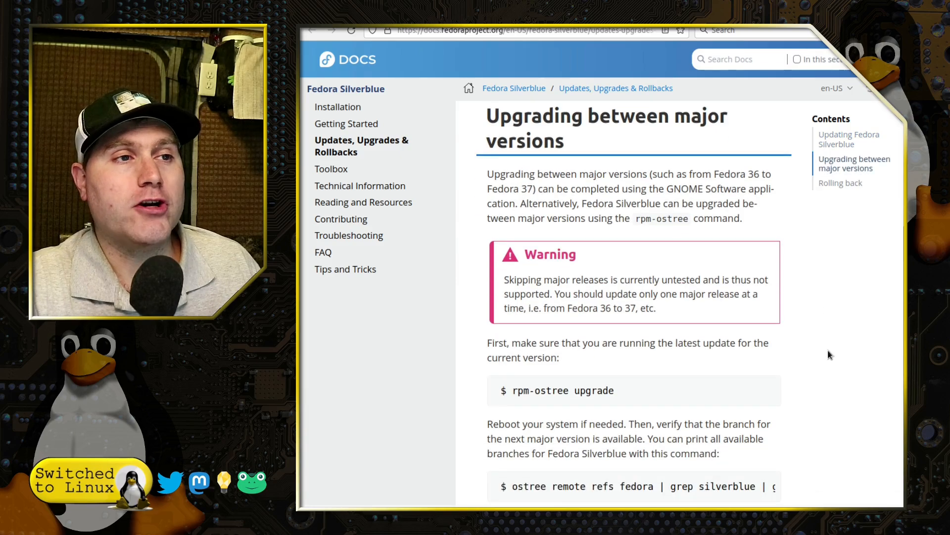
scroll(down, 3)
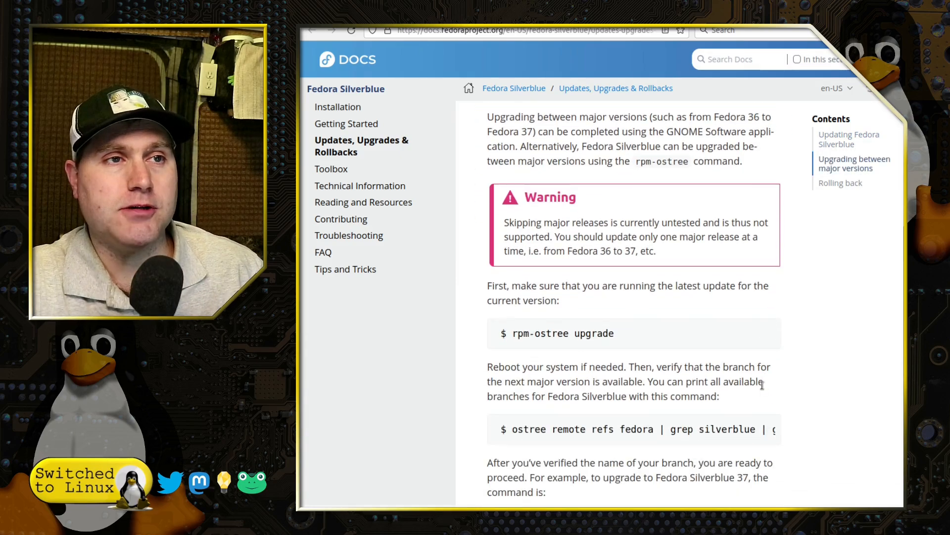
scroll(down, 3)
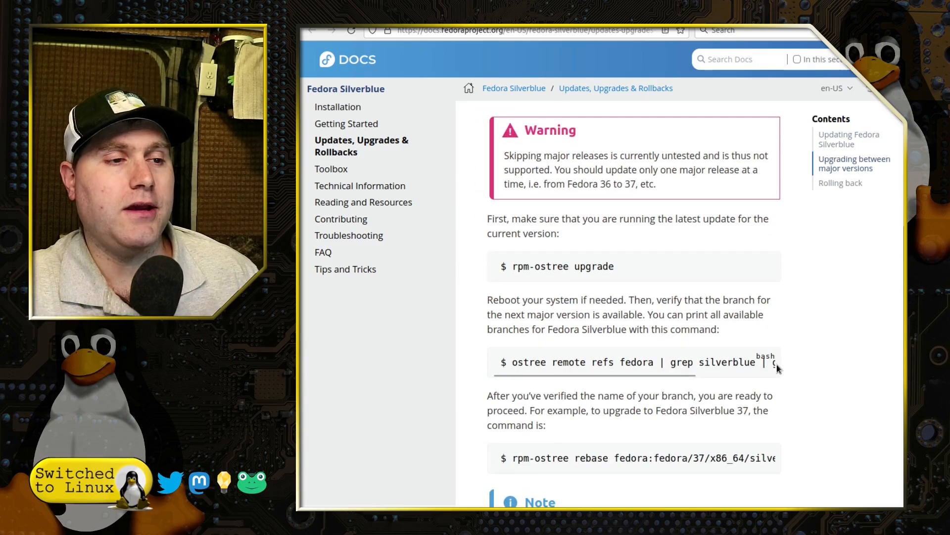
scroll(down, 3)
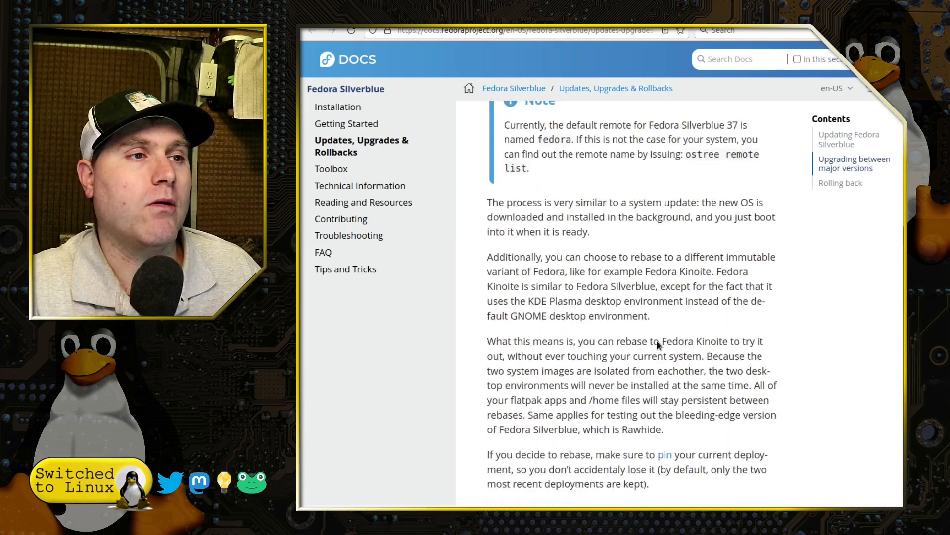
scroll(down, 3)
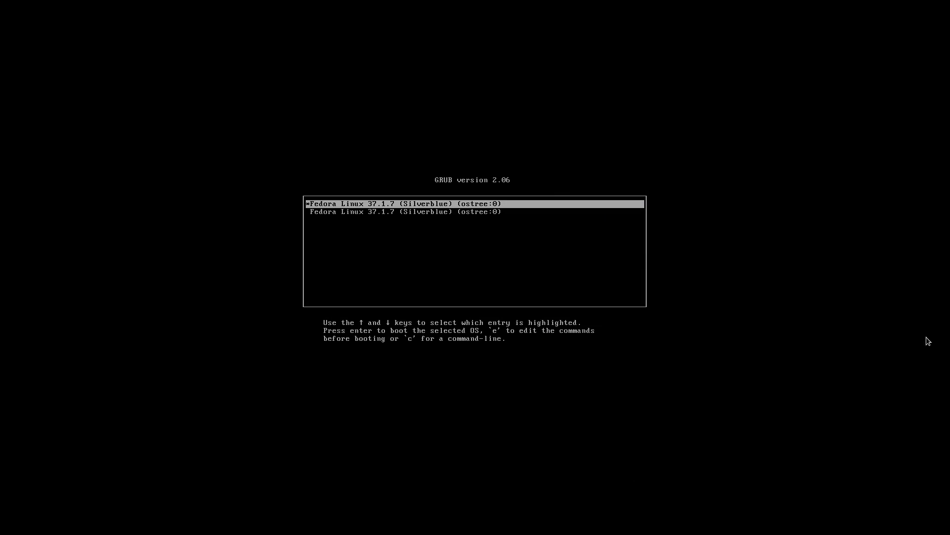
Select the second Fedora Linux 37.1.7 (Silverblue) boot entry and boot it
key(Down)
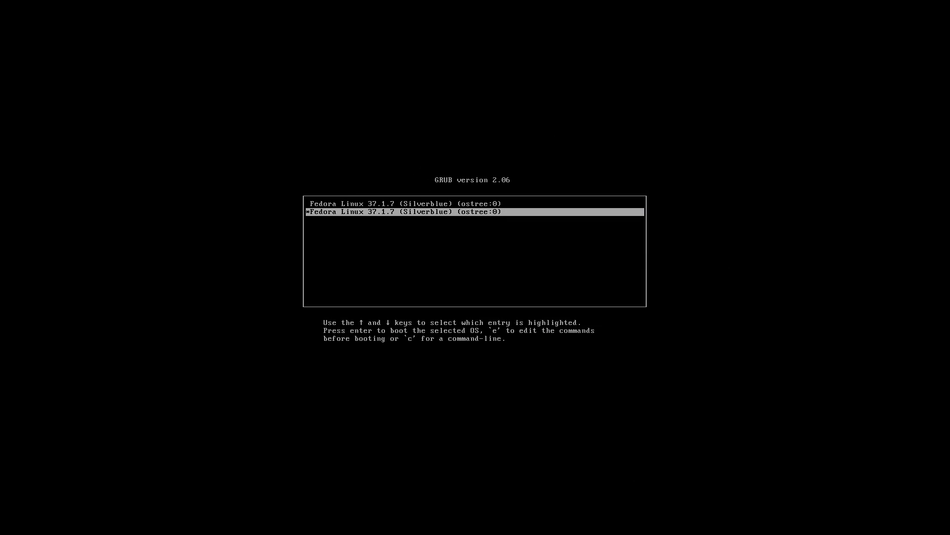
key(Up)
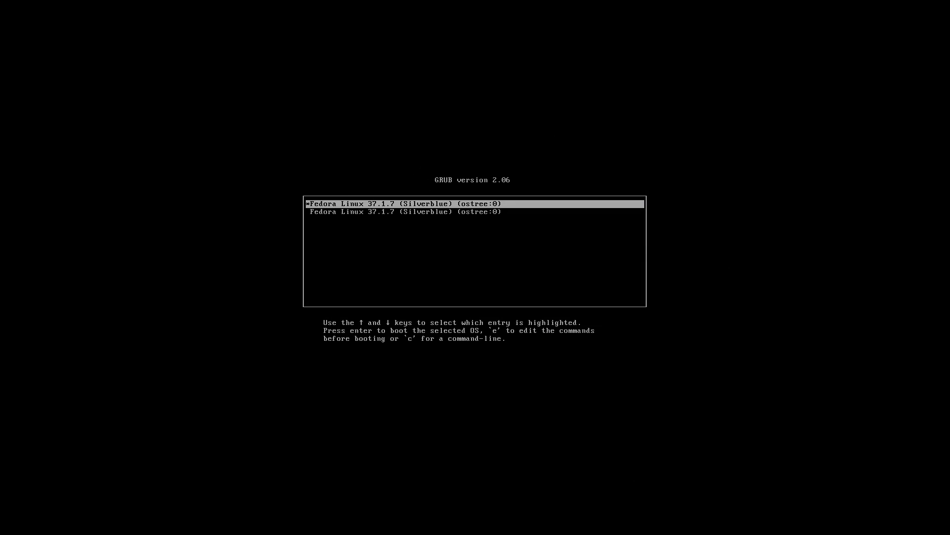
key(Down)
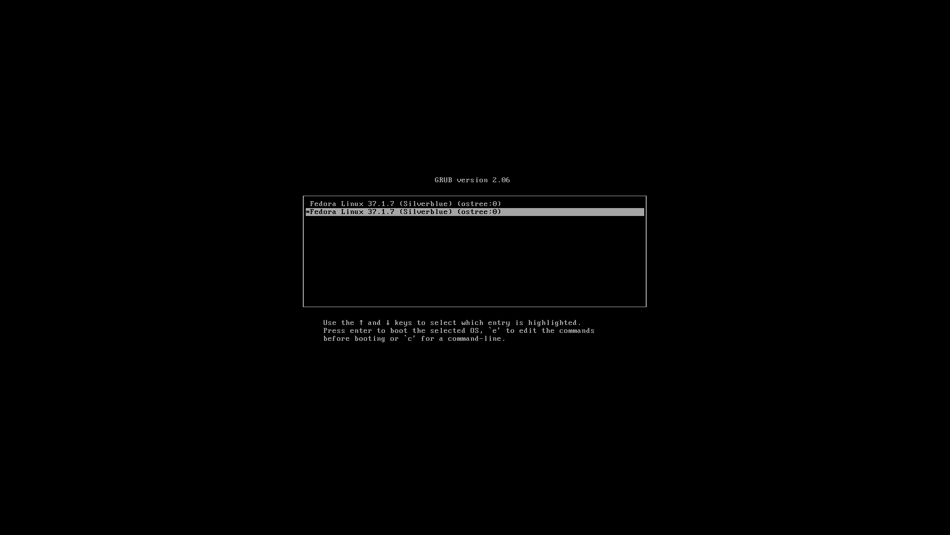
key(Return)
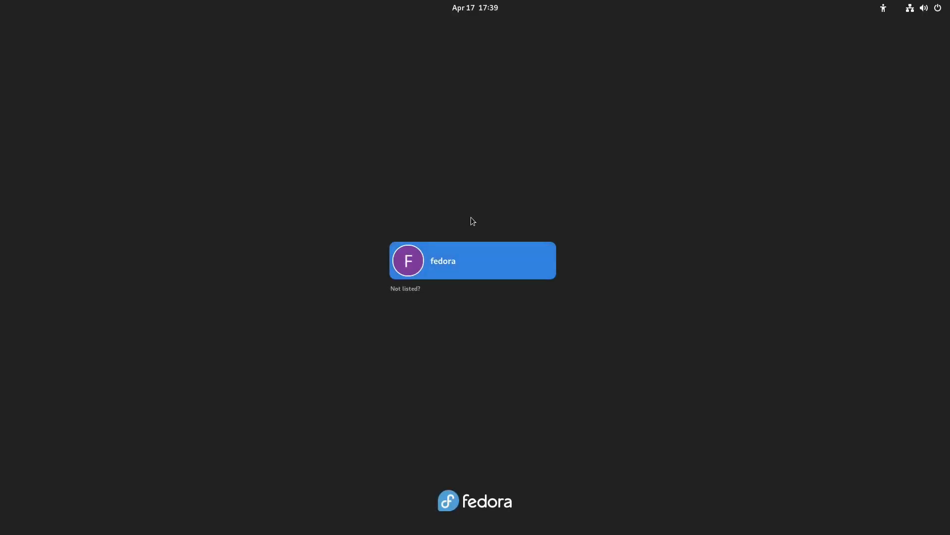
Log in as the fedora user, glancing at the session-type list, and reach the desktop
click(473, 260)
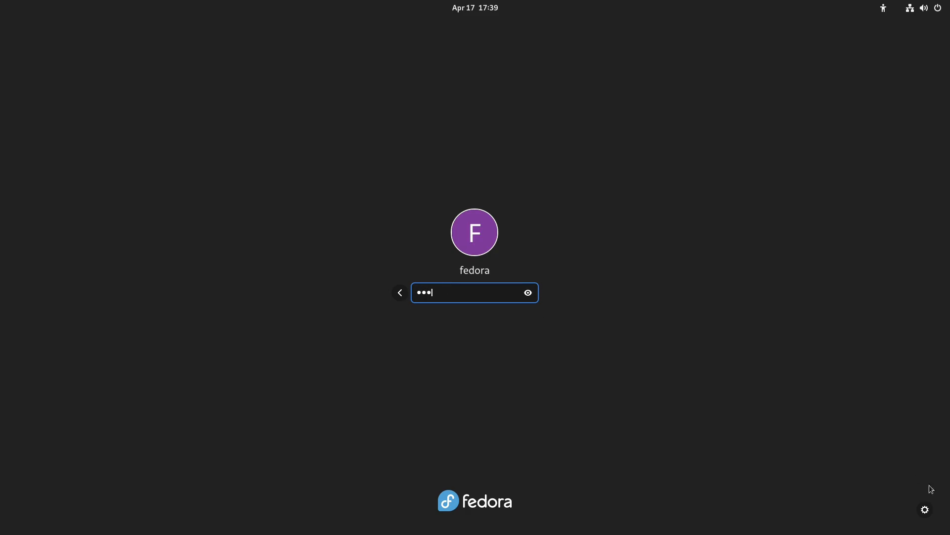
click(926, 510)
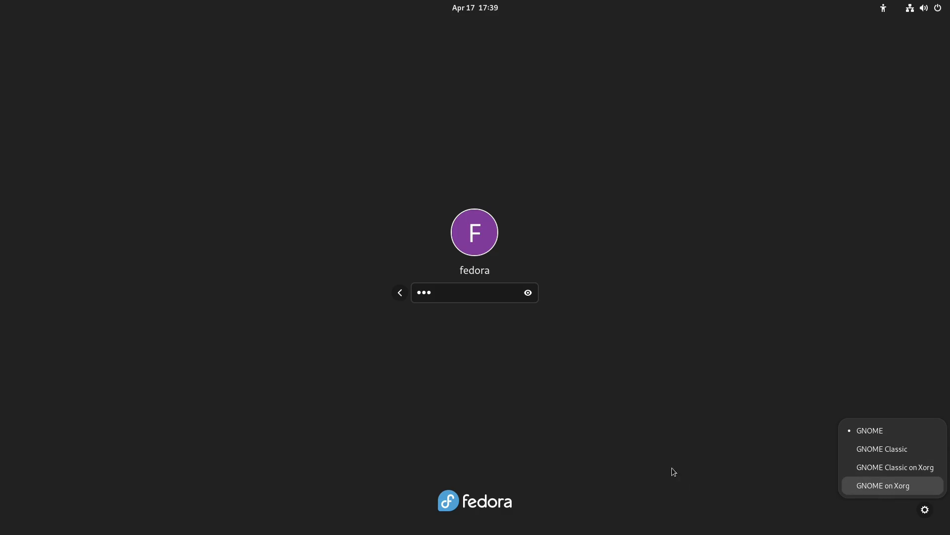
mouse_move(902, 493)
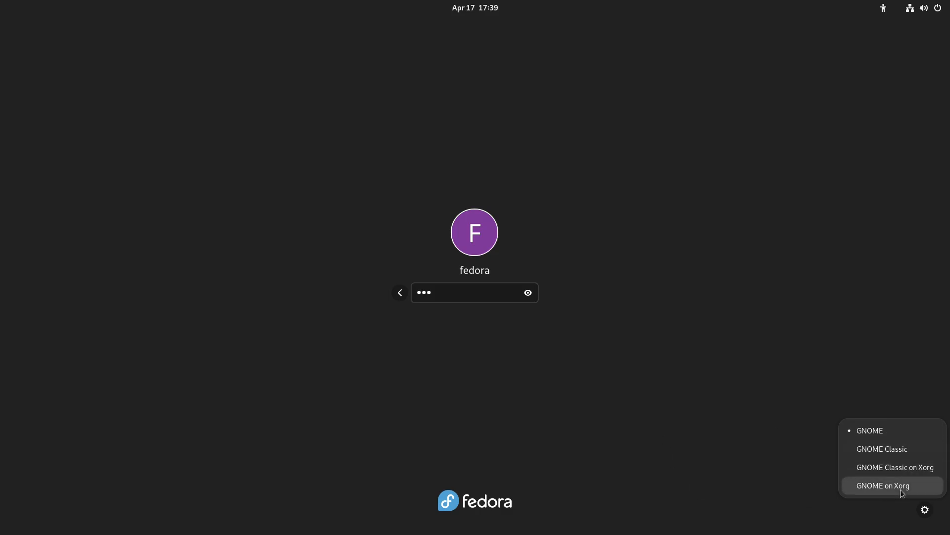
click(467, 292)
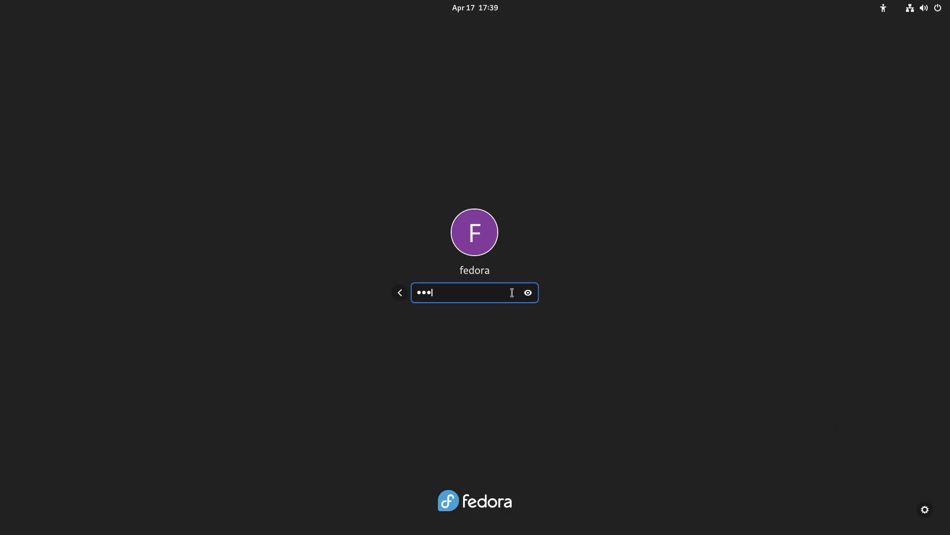
key(Return)
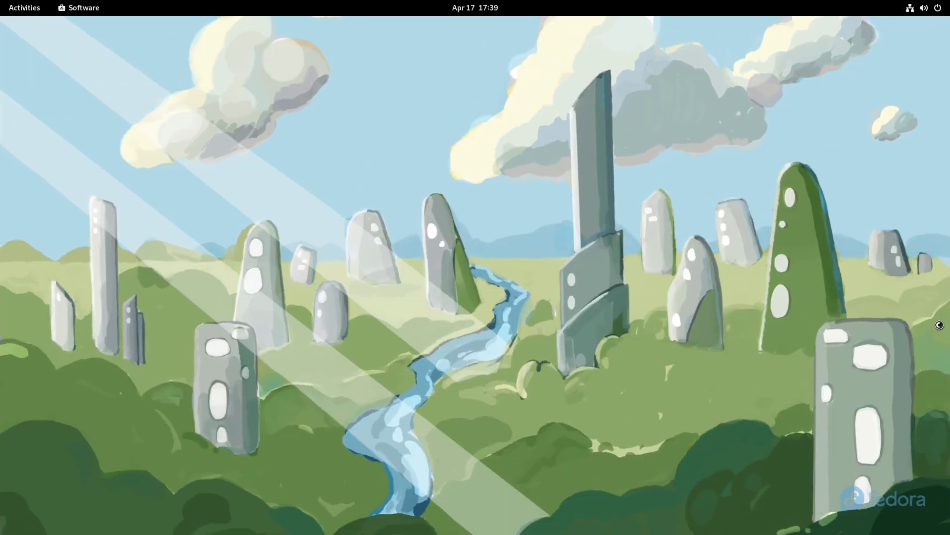
Review the pending Updates list in Software, then switch to the Installed applications
click(78, 7)
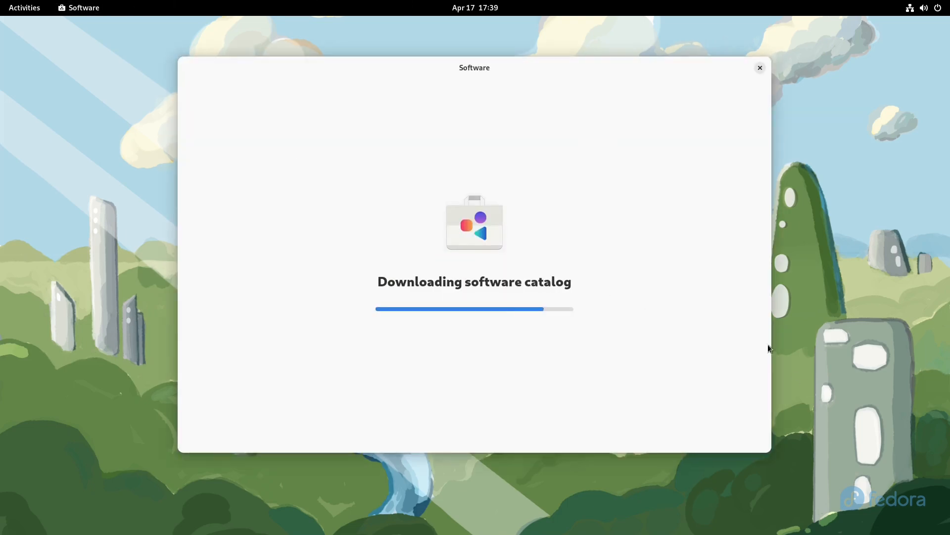
mouse_move(513, 109)
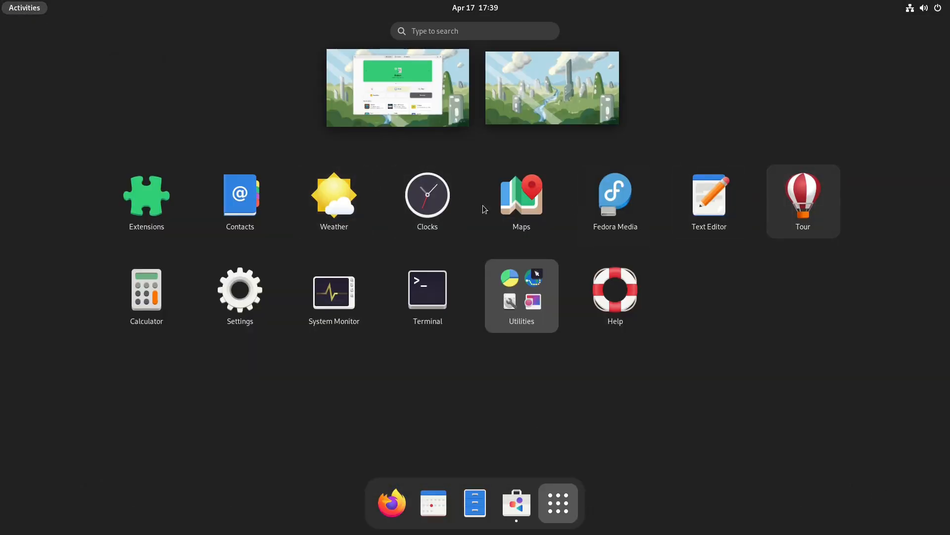
click(520, 296)
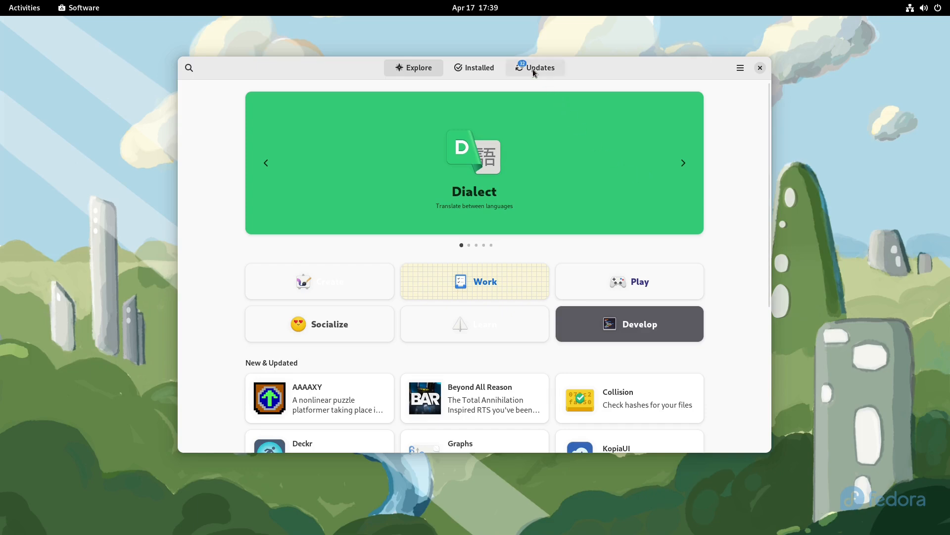
click(540, 67)
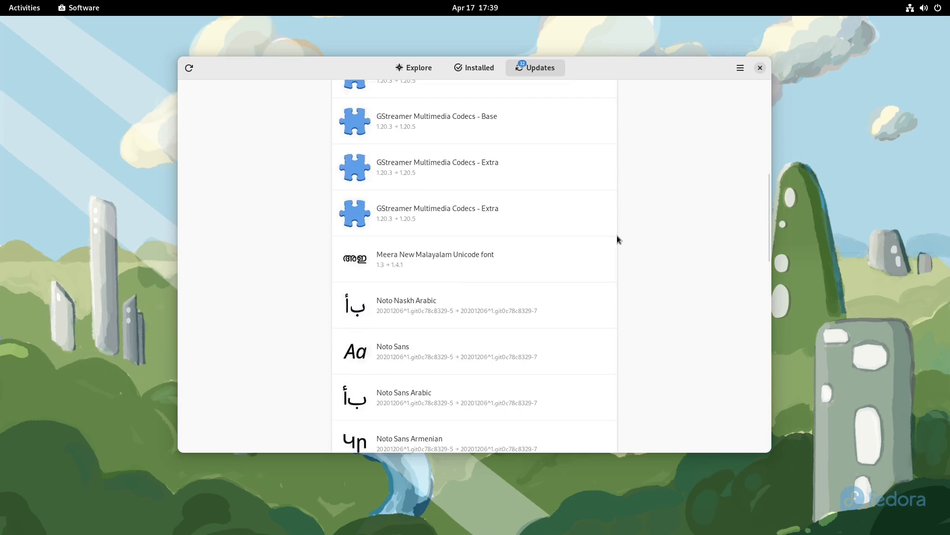
scroll(down, 3)
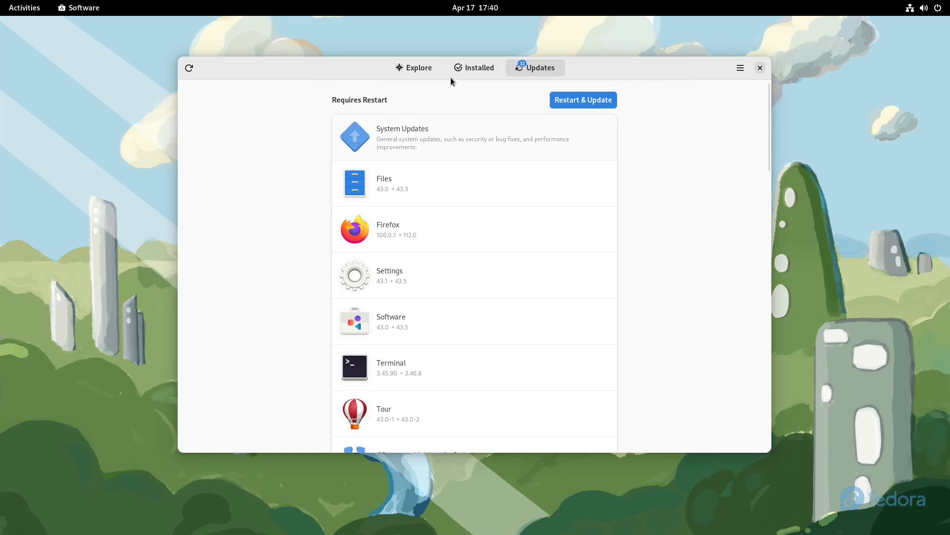
mouse_move(506, 67)
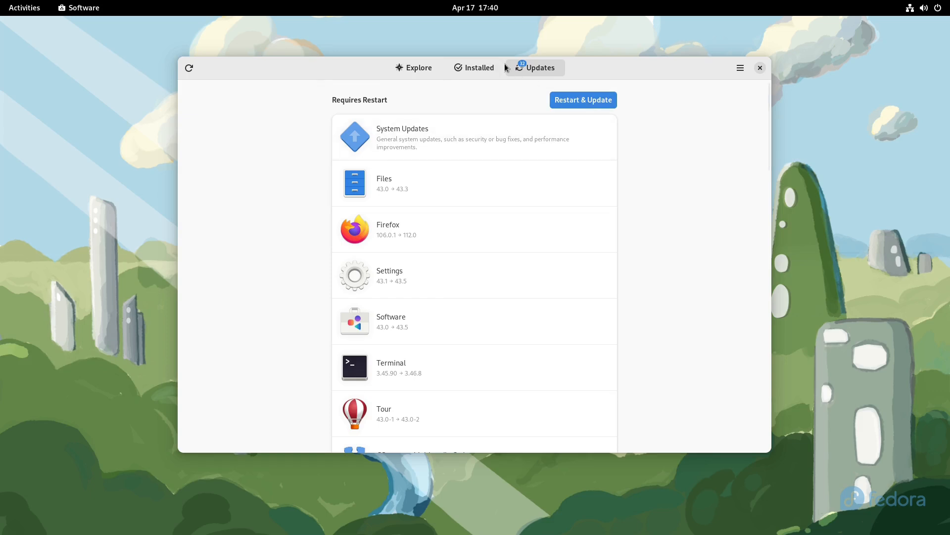
click(475, 67)
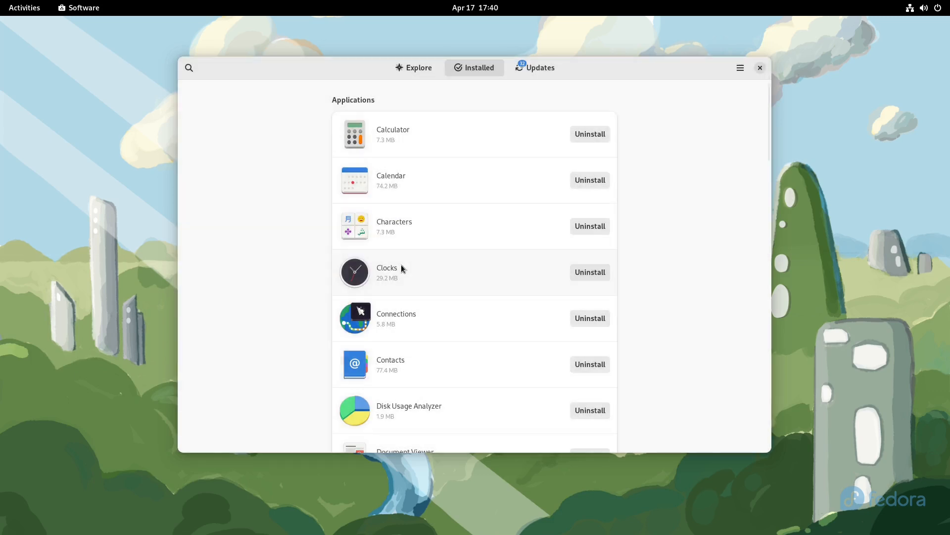
View the Clocks details, try 'flatpak li' in the terminal, then return to the Explore page
click(386, 272)
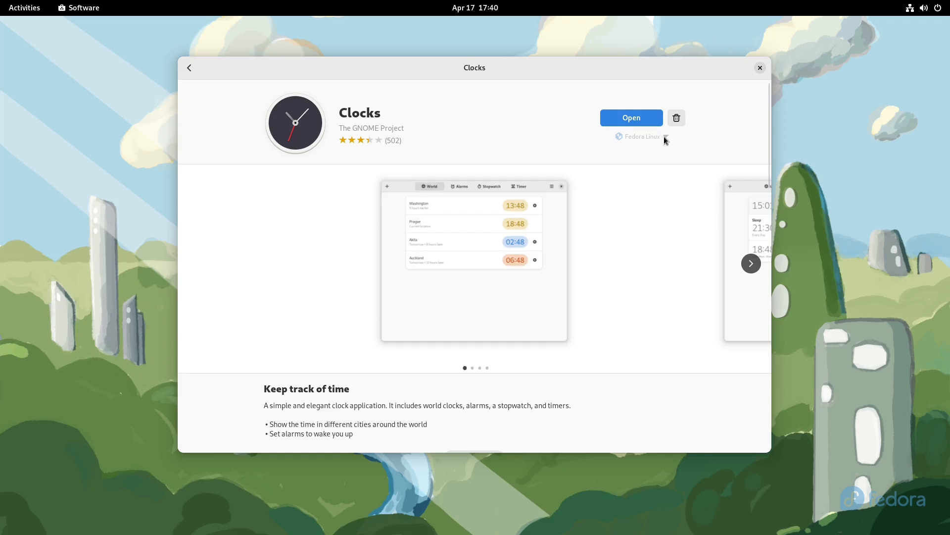
click(640, 135)
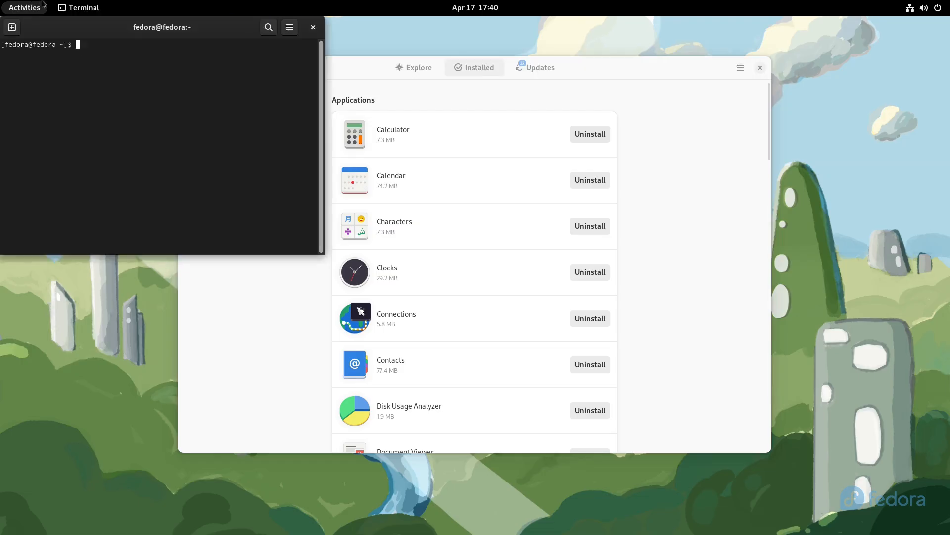
text(flatpak li)
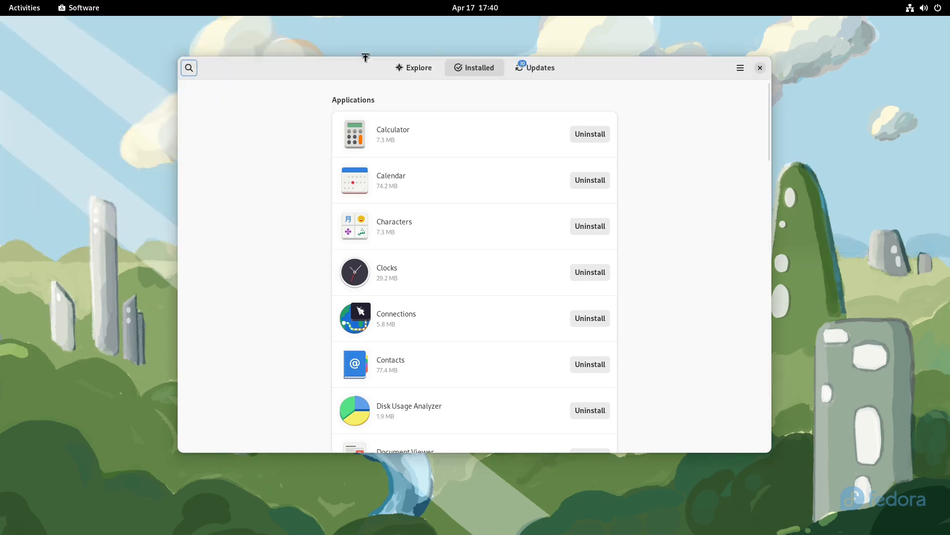
click(413, 67)
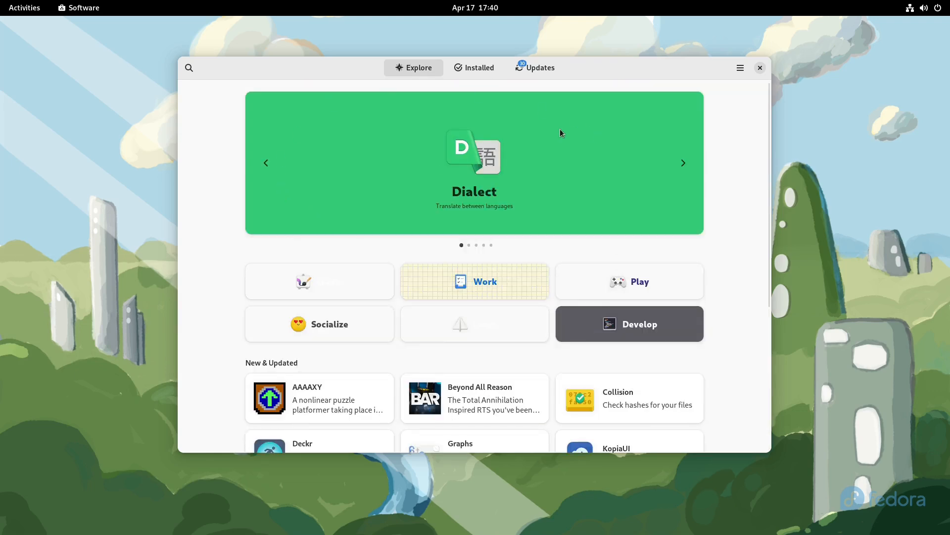
scroll(down, 3)
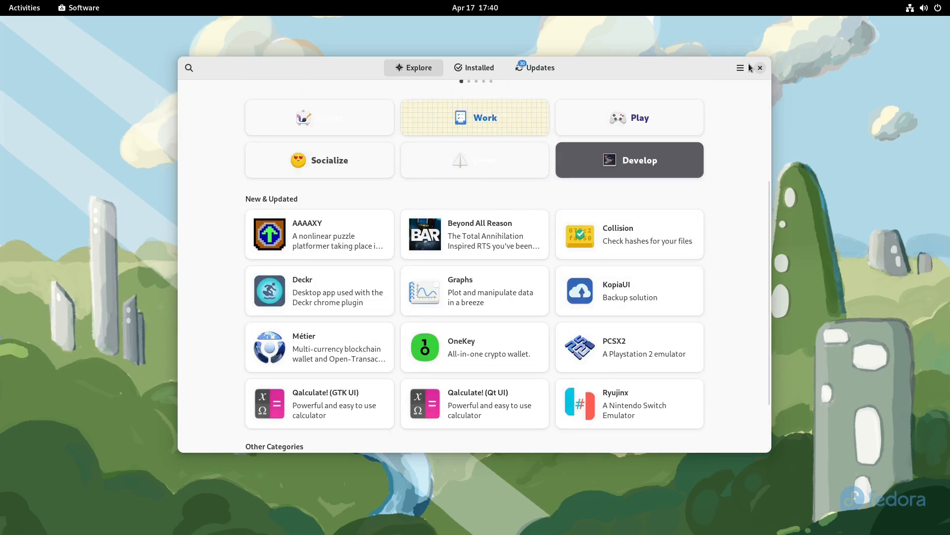
click(740, 67)
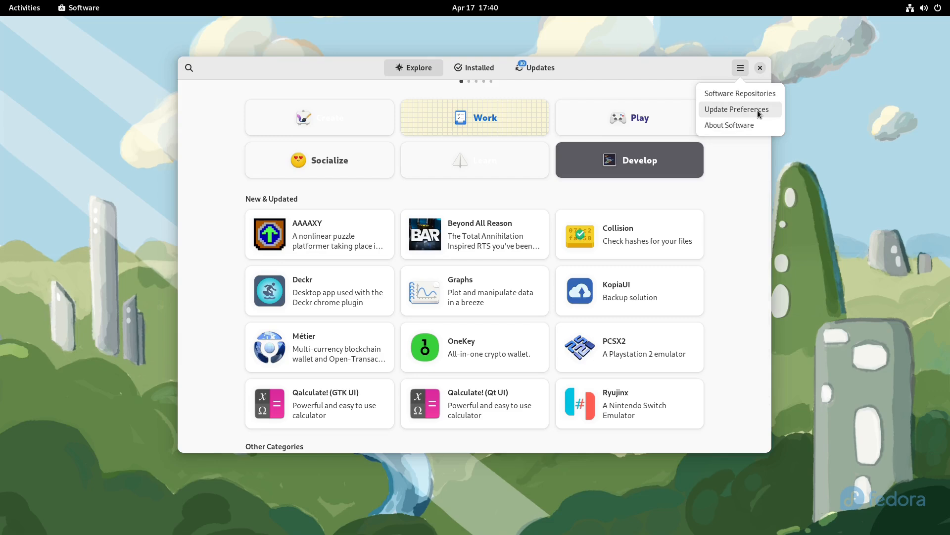
click(739, 92)
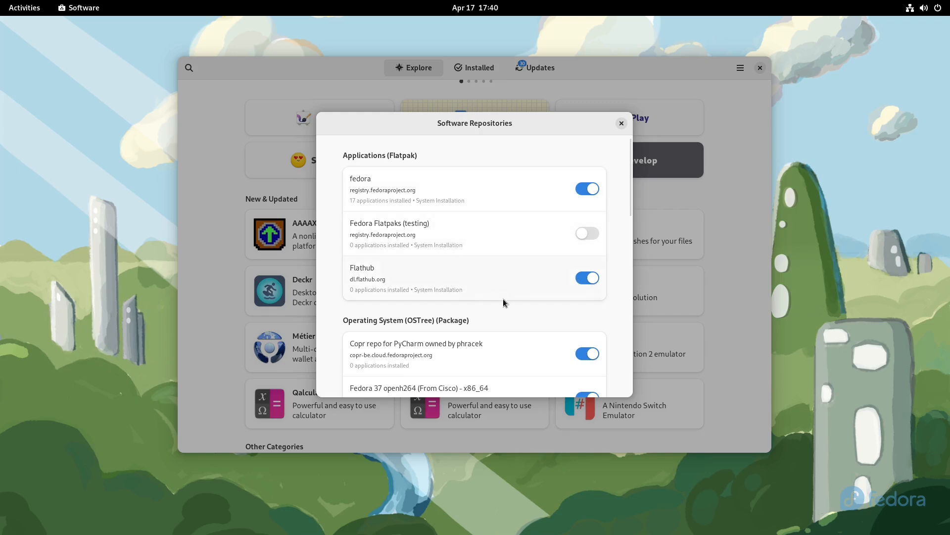
scroll(down, 3)
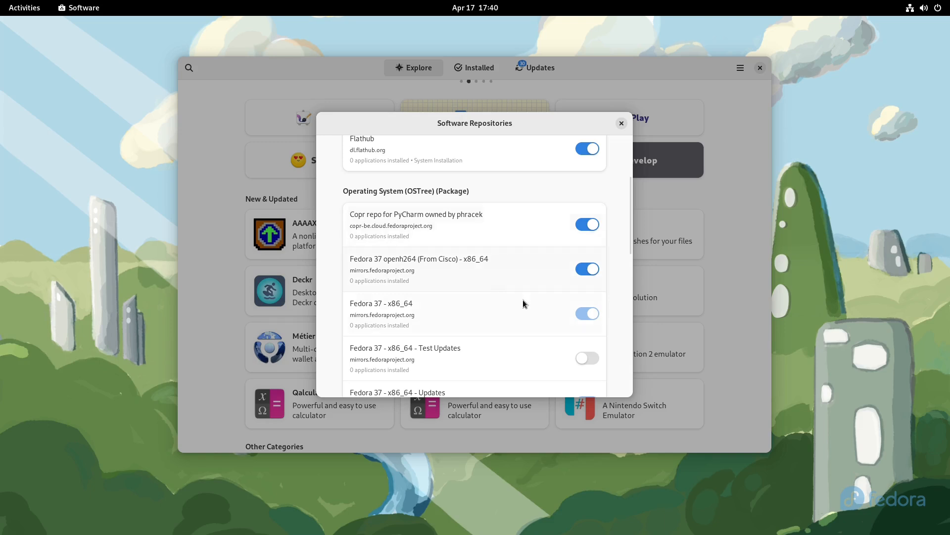
scroll(down, 3)
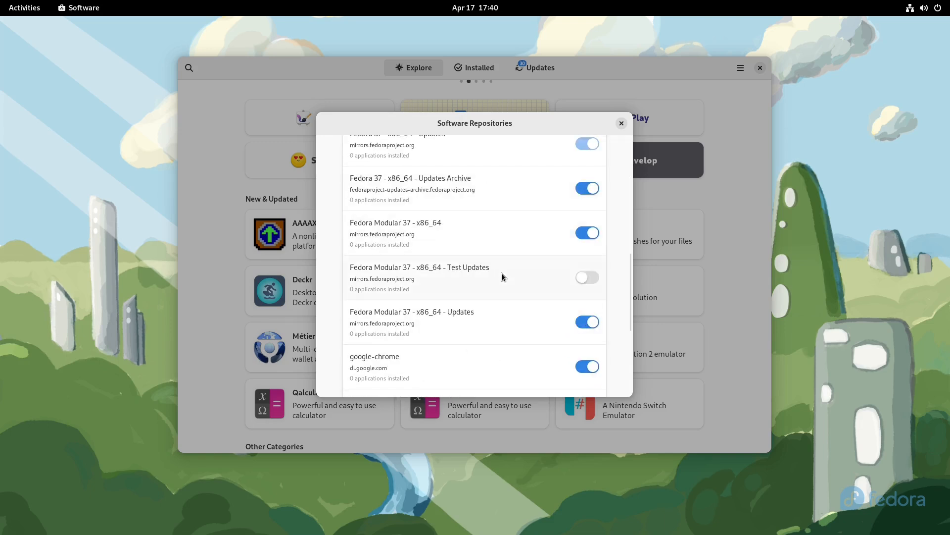
scroll(down, 3)
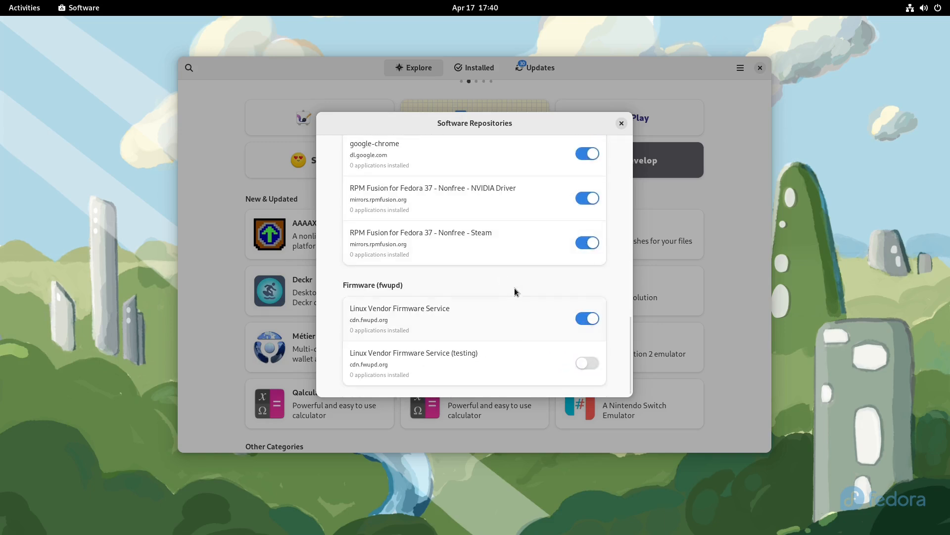
scroll(up, 3)
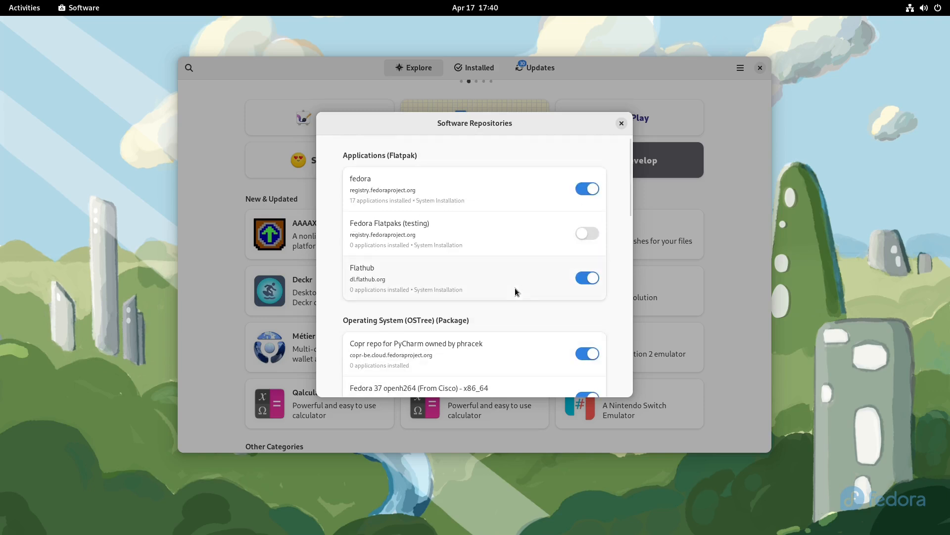
mouse_move(514, 183)
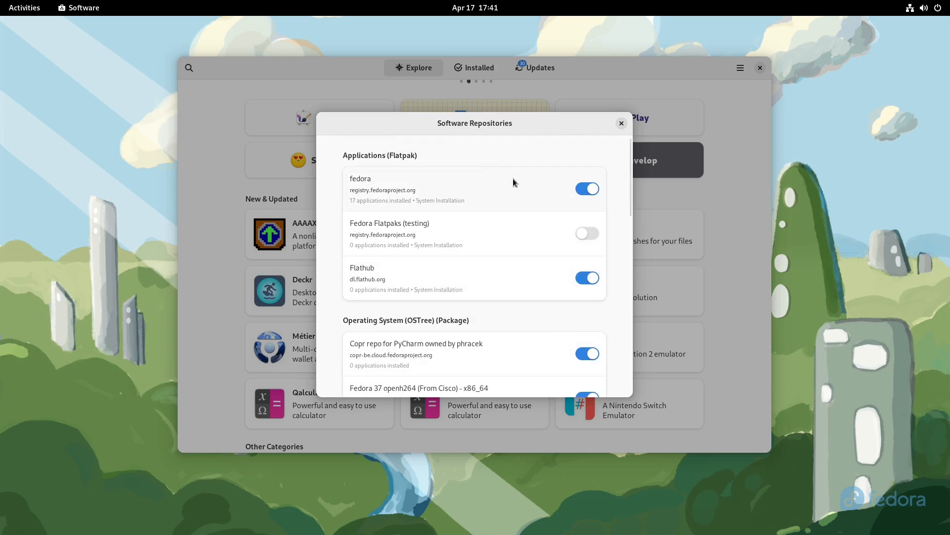
mouse_move(523, 293)
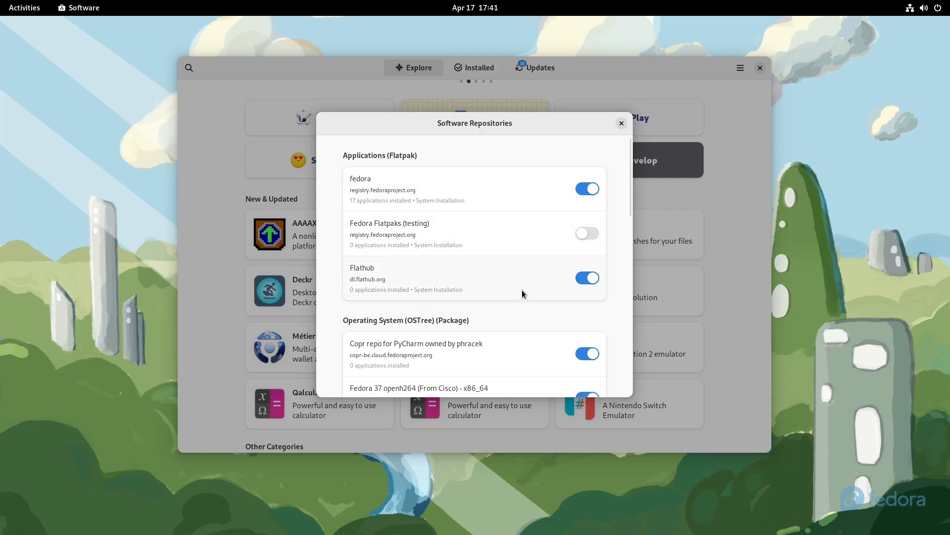
click(621, 123)
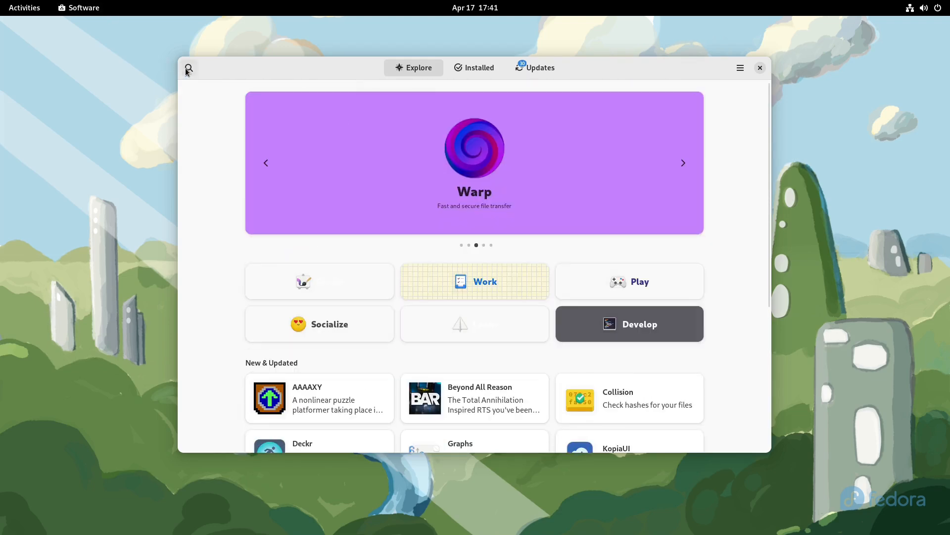
Search the catalogue for 'libreof' and bring up the LibreOffice details page
click(189, 67)
text(libreoffice)
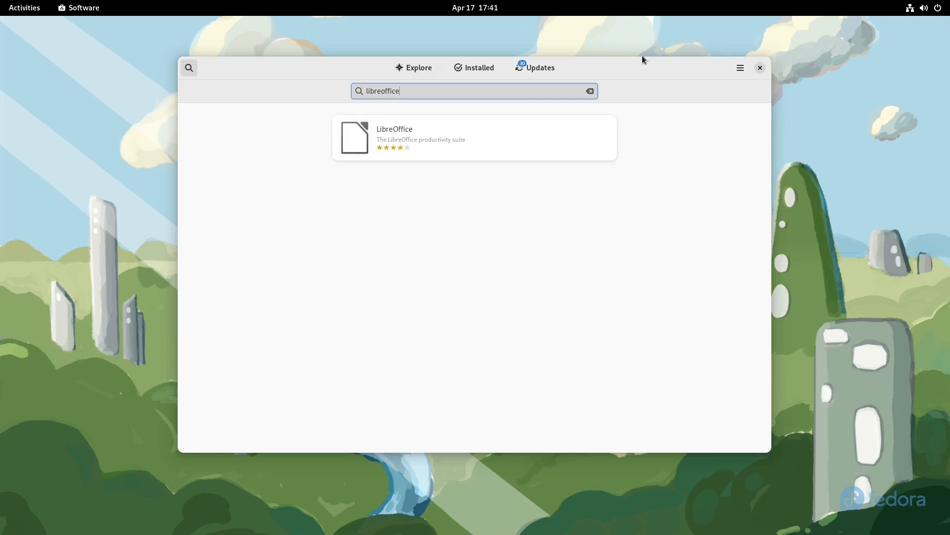
click(474, 138)
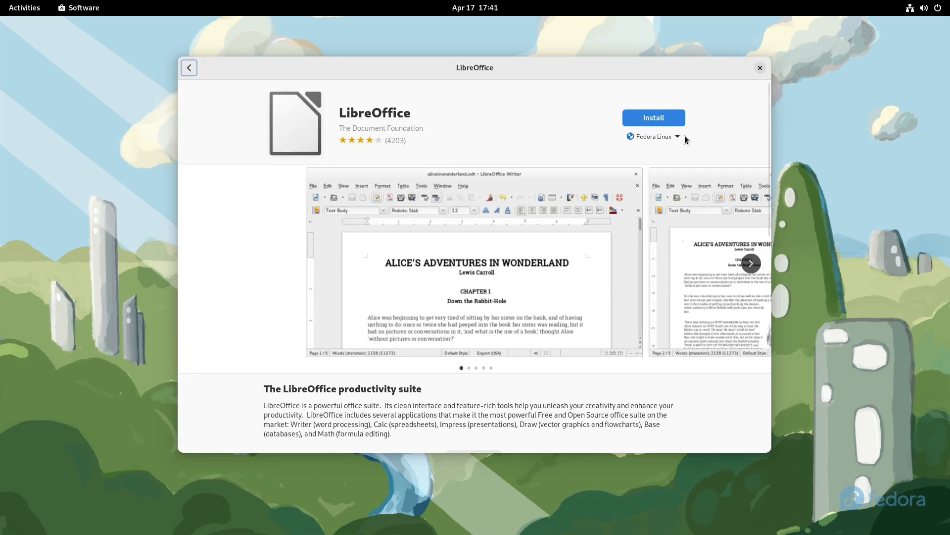
click(190, 67)
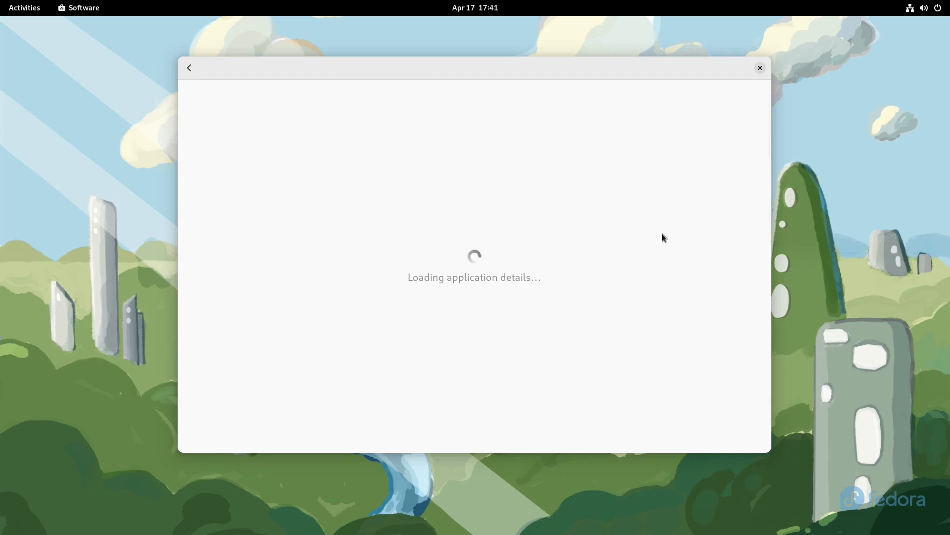
click(189, 67)
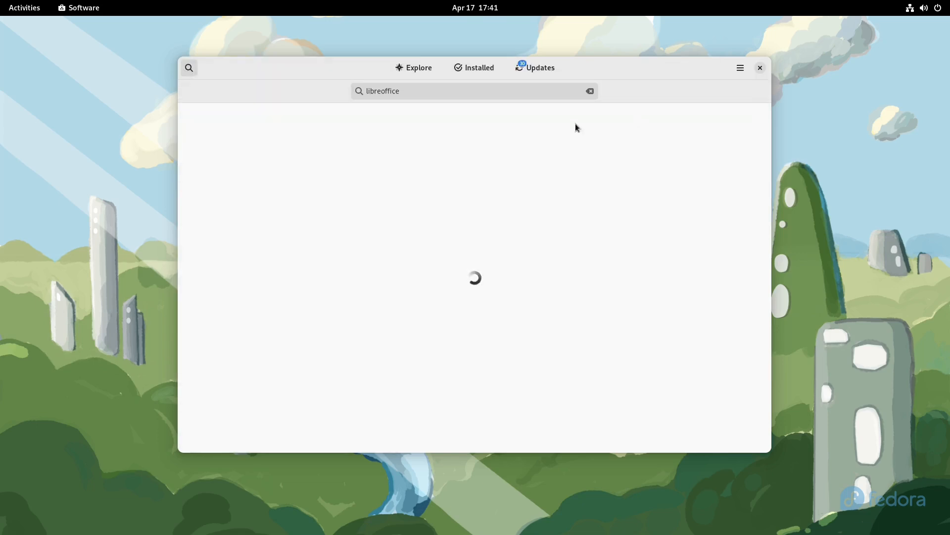
mouse_move(831, 81)
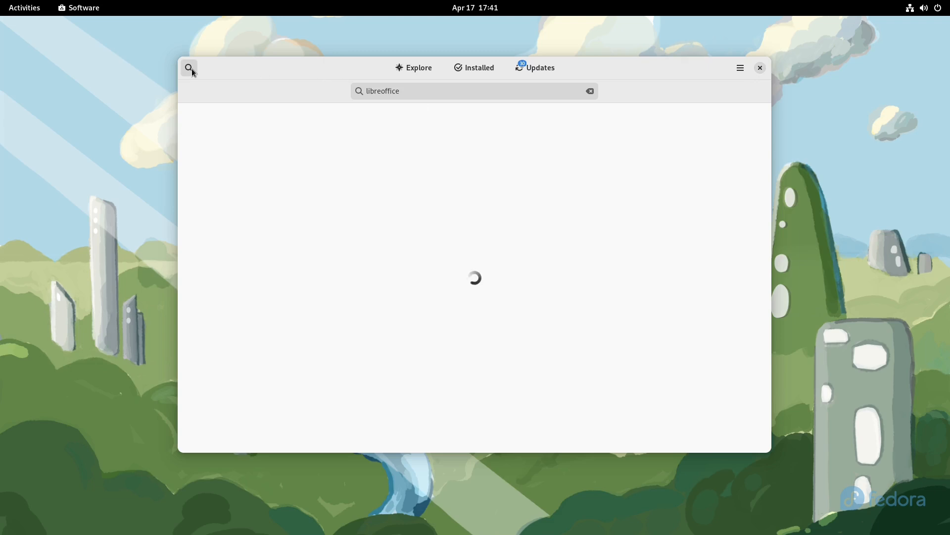
click(414, 68)
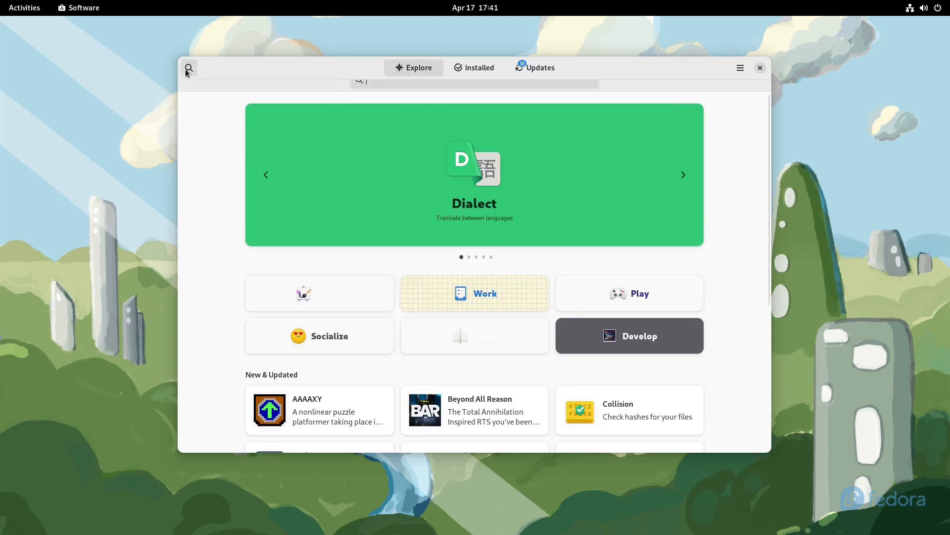
text(libreof)
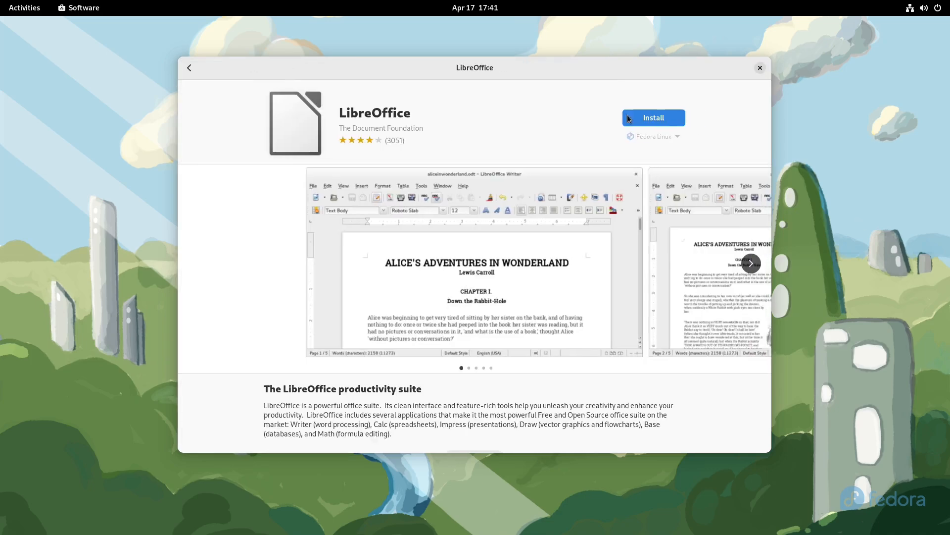
Compare LibreOffice's Fedora Linux and Flathub sources without installing, then close Software
click(653, 136)
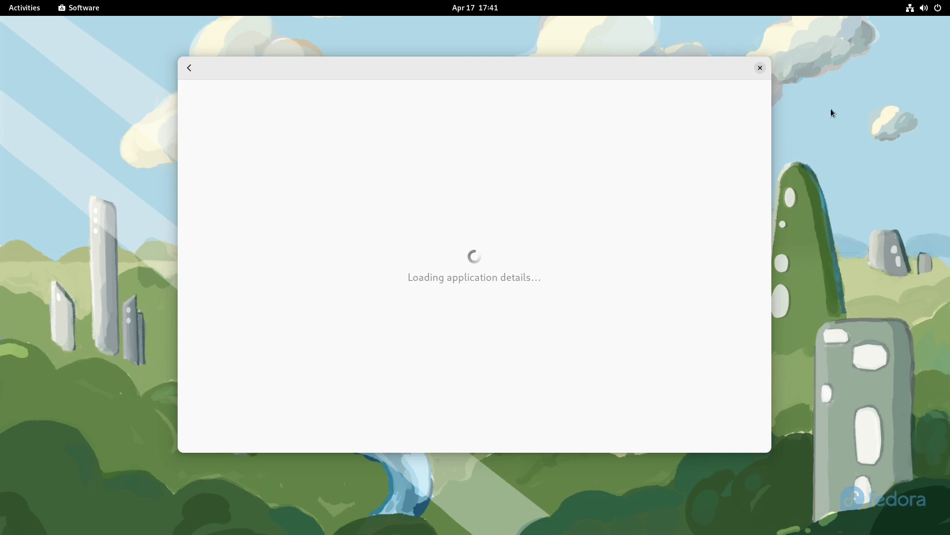
mouse_move(667, 186)
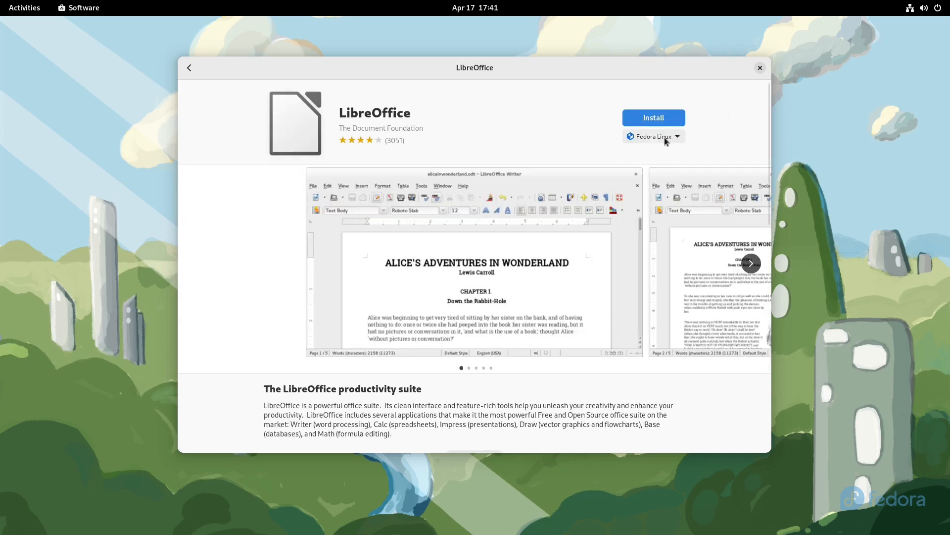
click(654, 135)
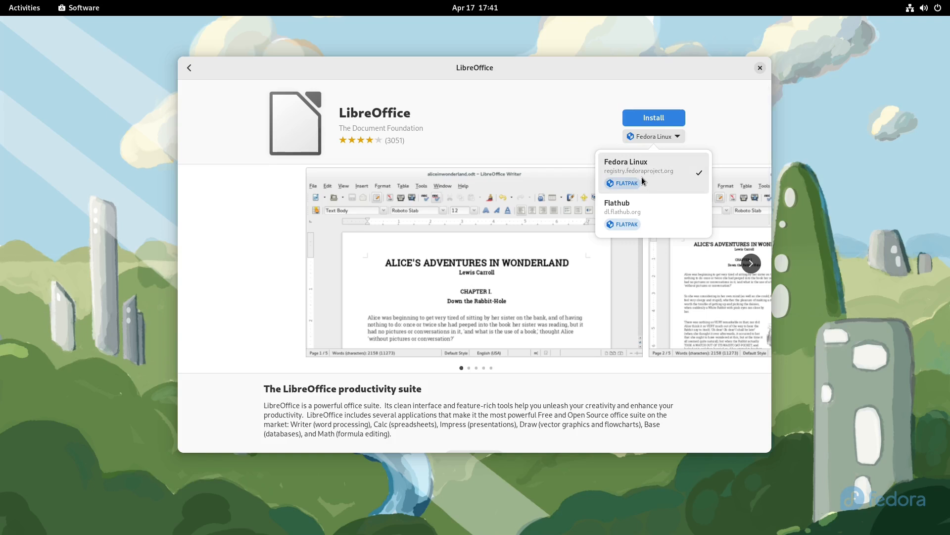
mouse_move(627, 179)
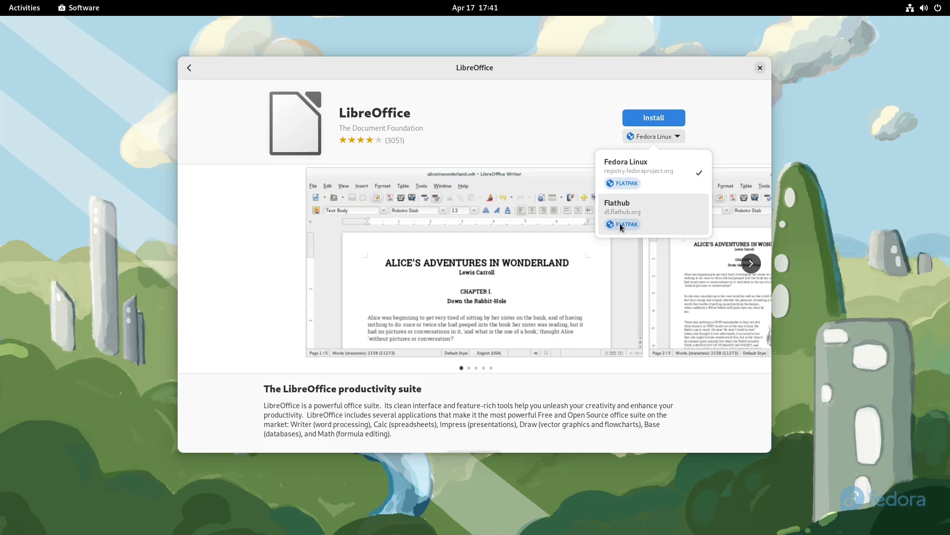
mouse_move(633, 222)
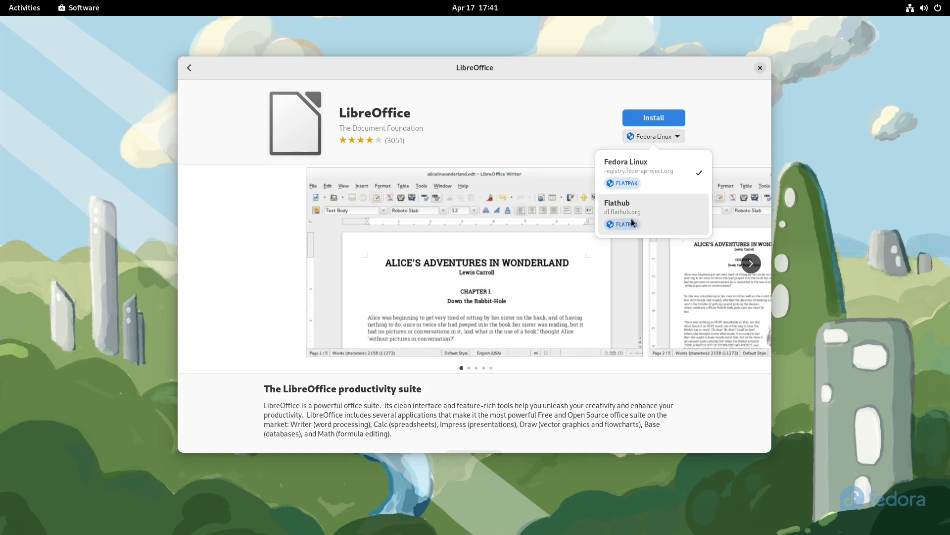
click(653, 136)
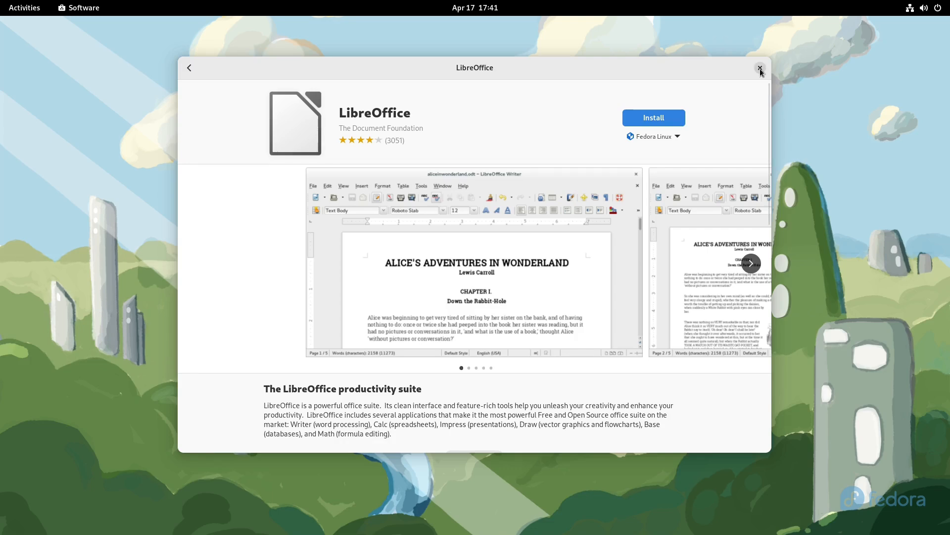
click(760, 67)
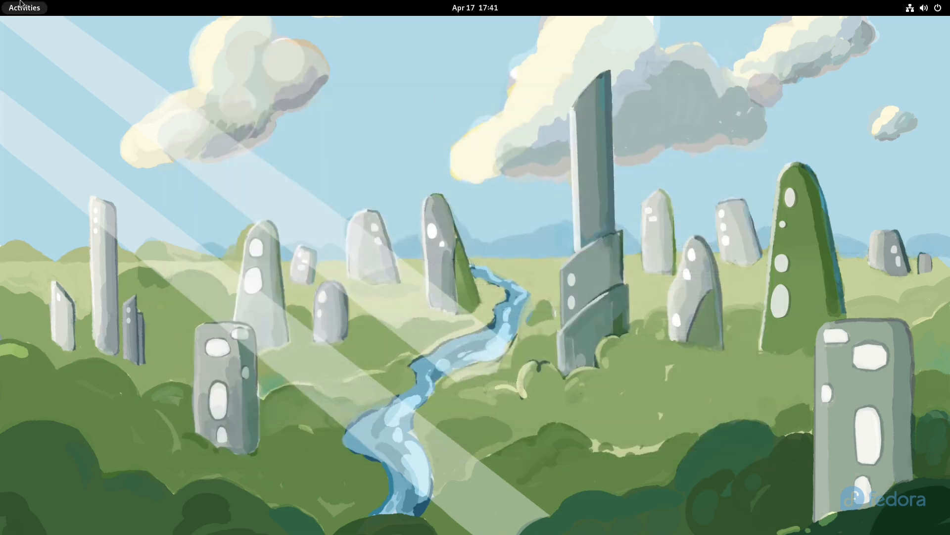
mouse_move(550, 250)
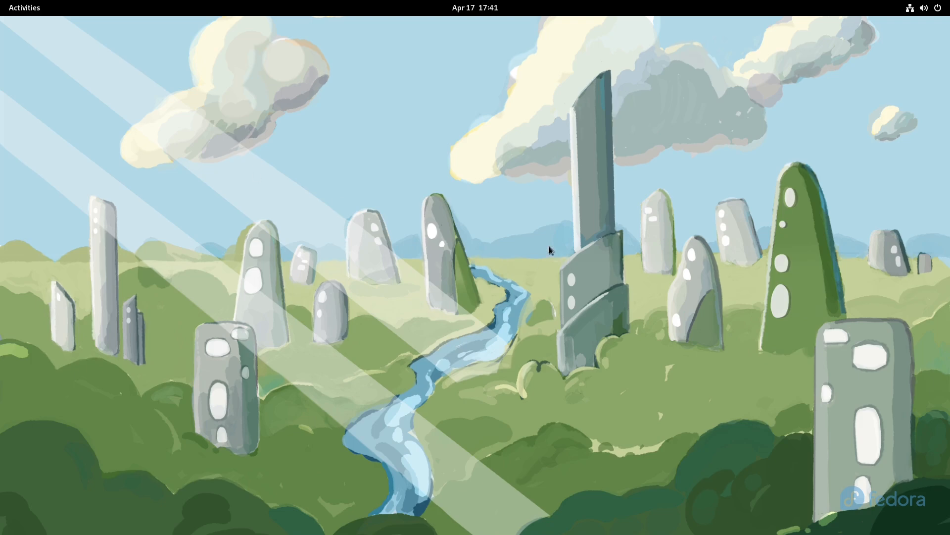
Enter the toolbox container, exit, and try libreoffice on the host where it is not found
click(923, 7)
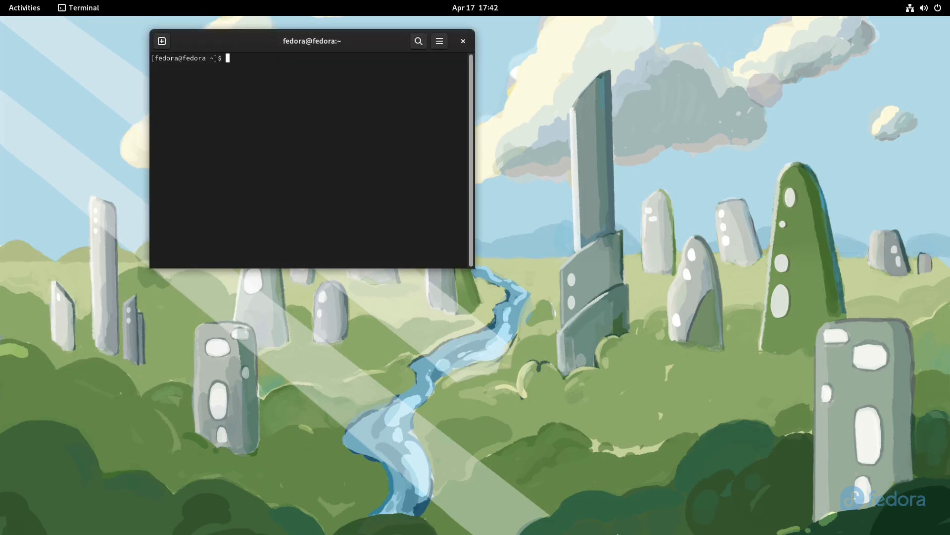
text(toolbox enter)
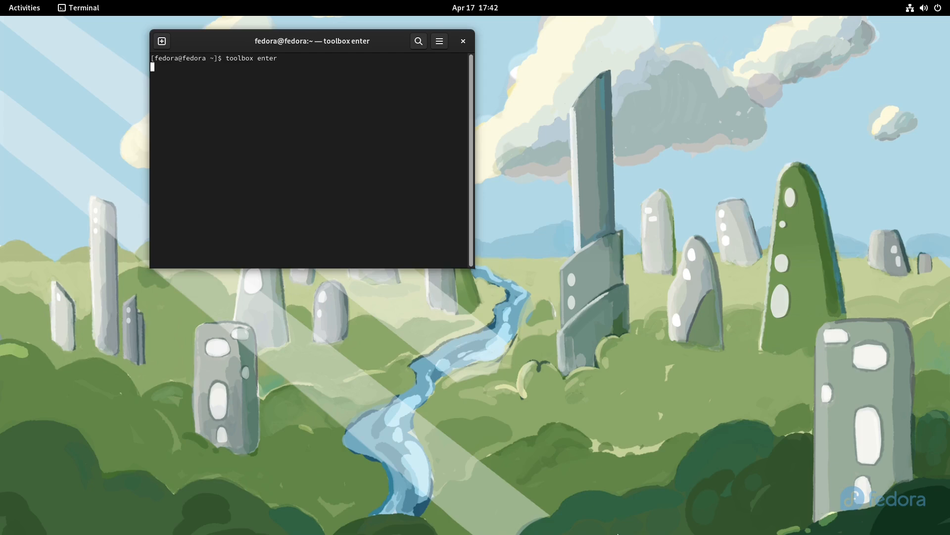
key(Return)
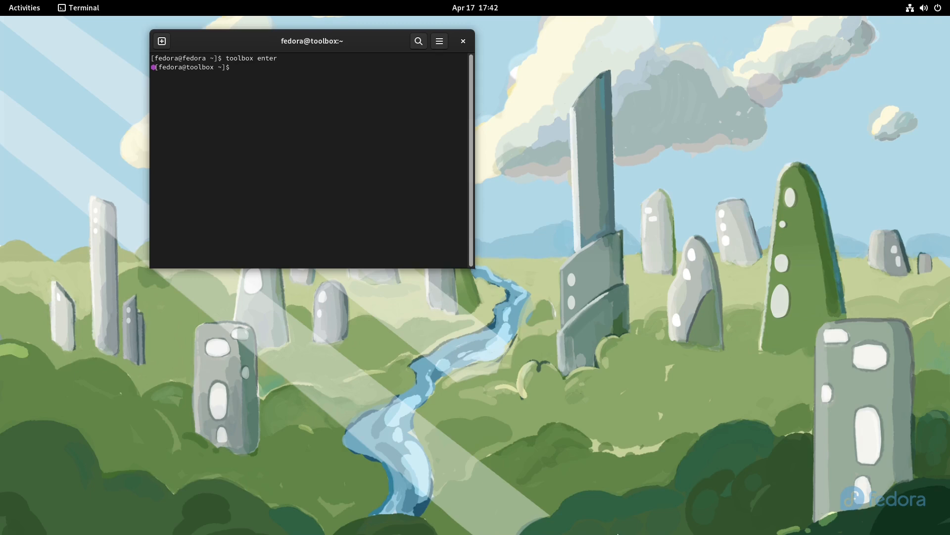
text(e)
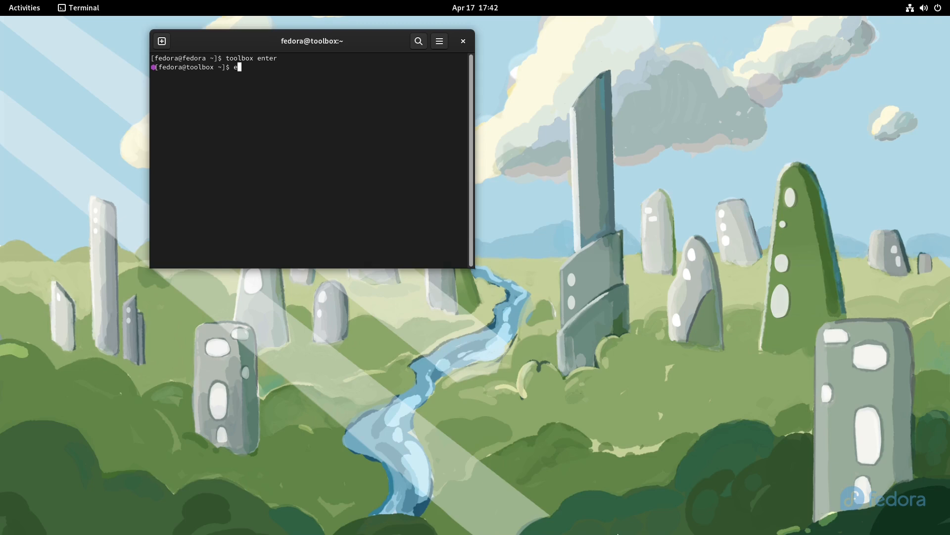
text(libreoffice)
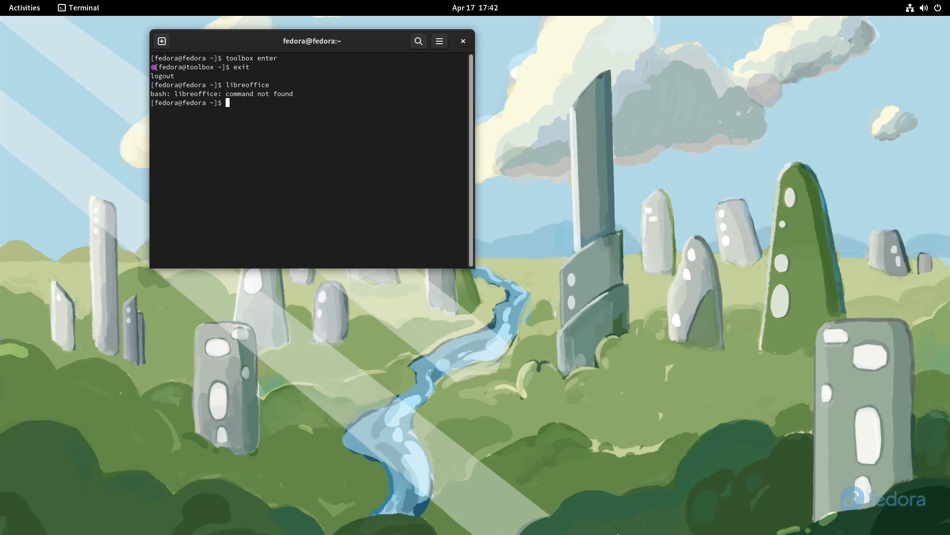
Run toolbox enter again and launch libreoffice from inside the container
text(toolbox enter)
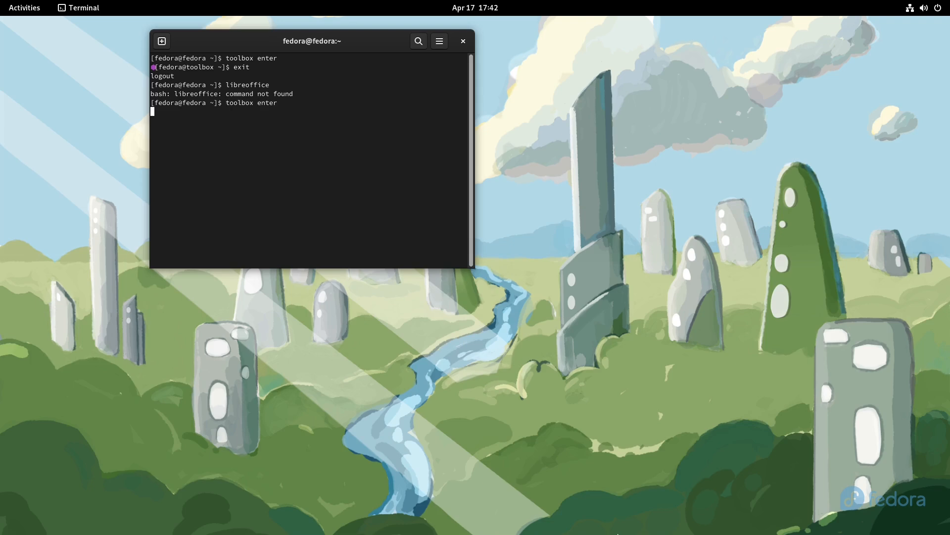
key(Return)
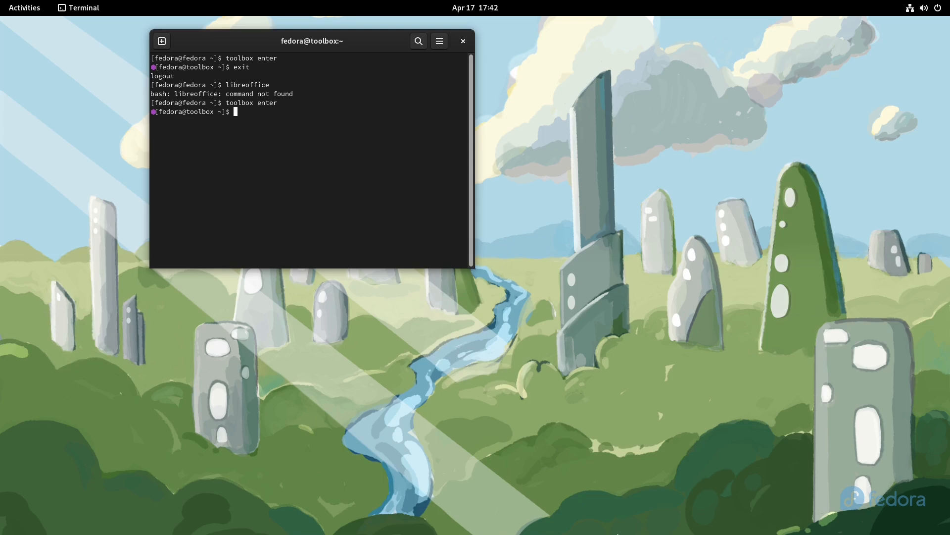
text(l)
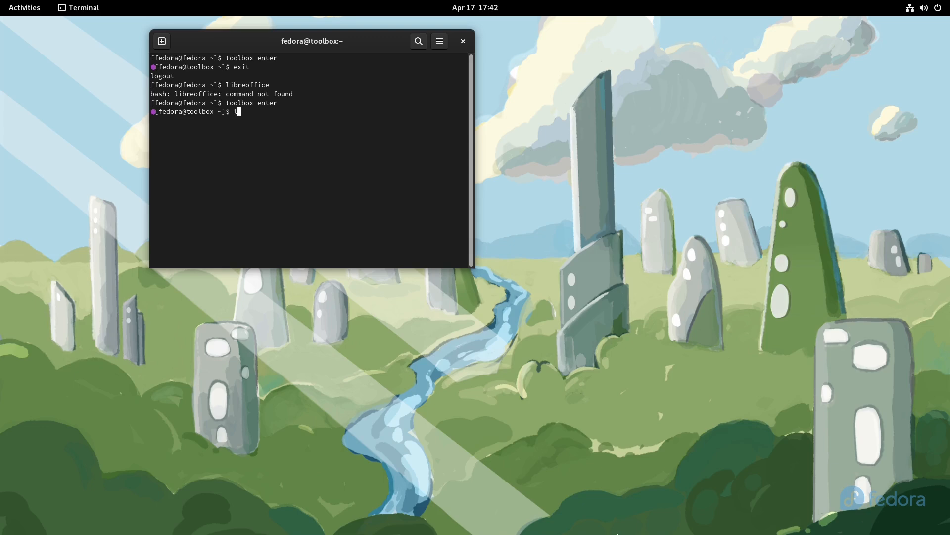
text(ibreoffice)
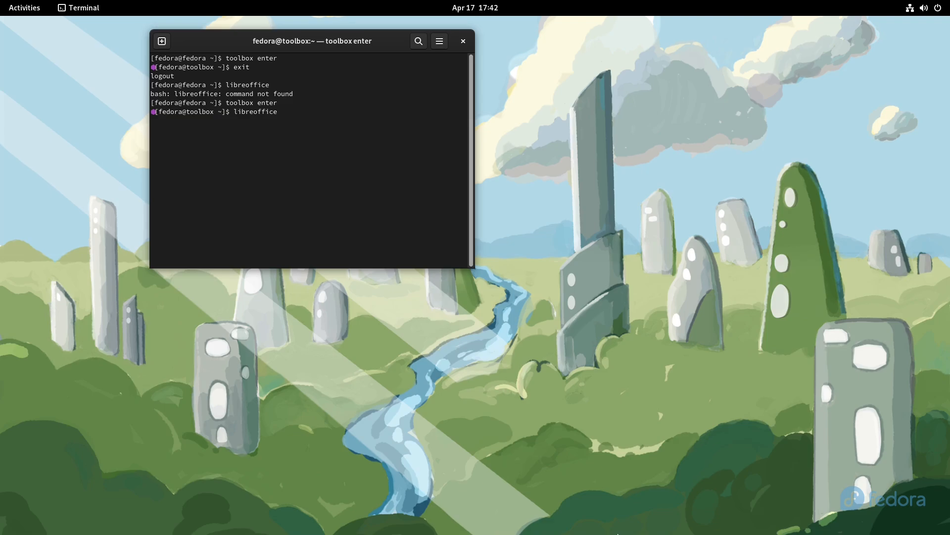
key(Return)
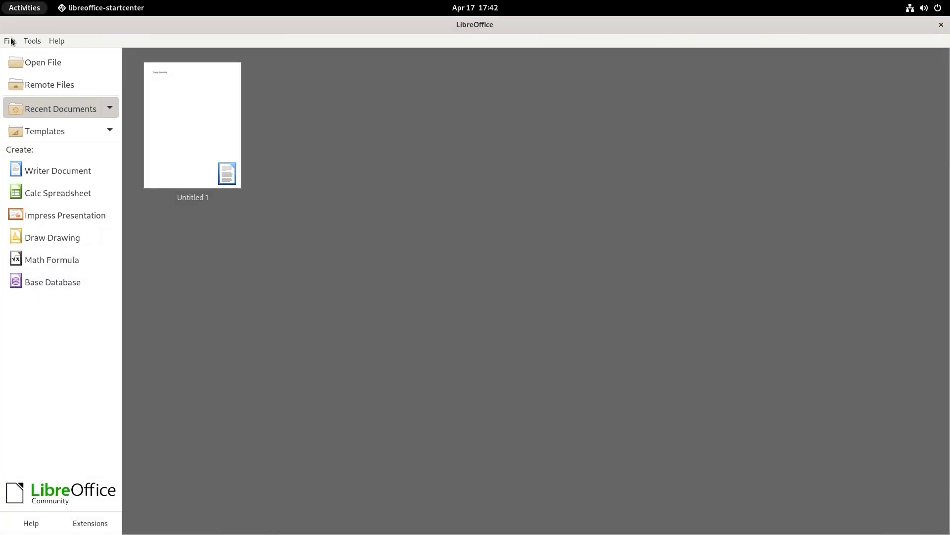
View the recent Untitled 1 document, then close Writer, exit the toolbox and the terminal
click(44, 62)
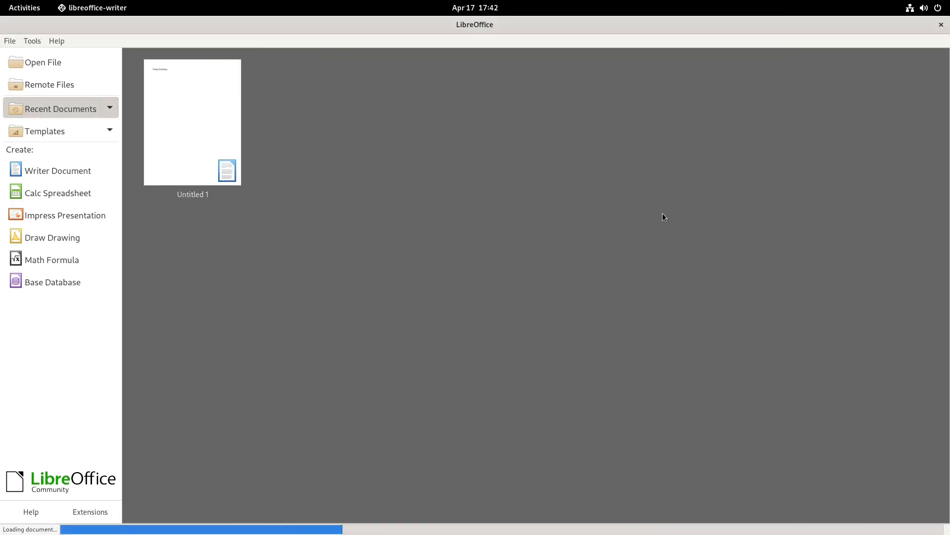
click(192, 121)
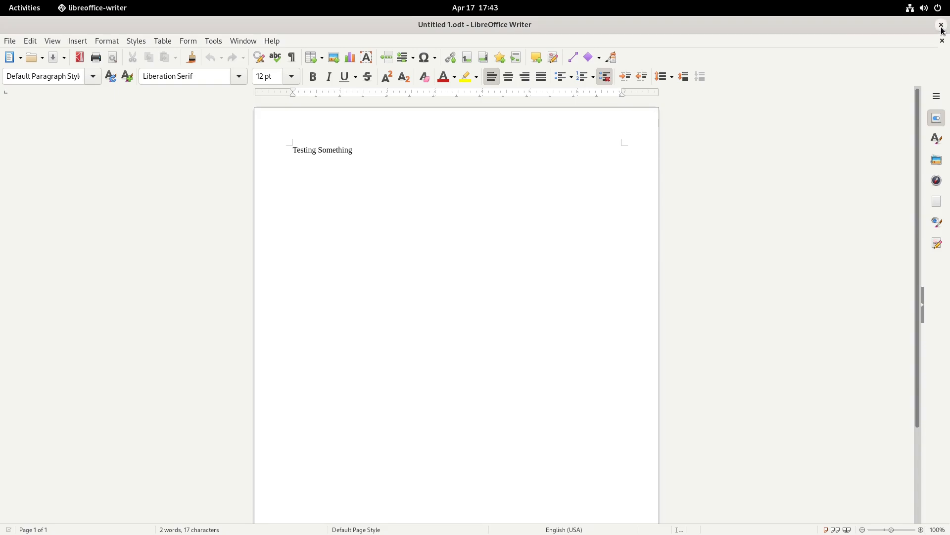
click(293, 150)
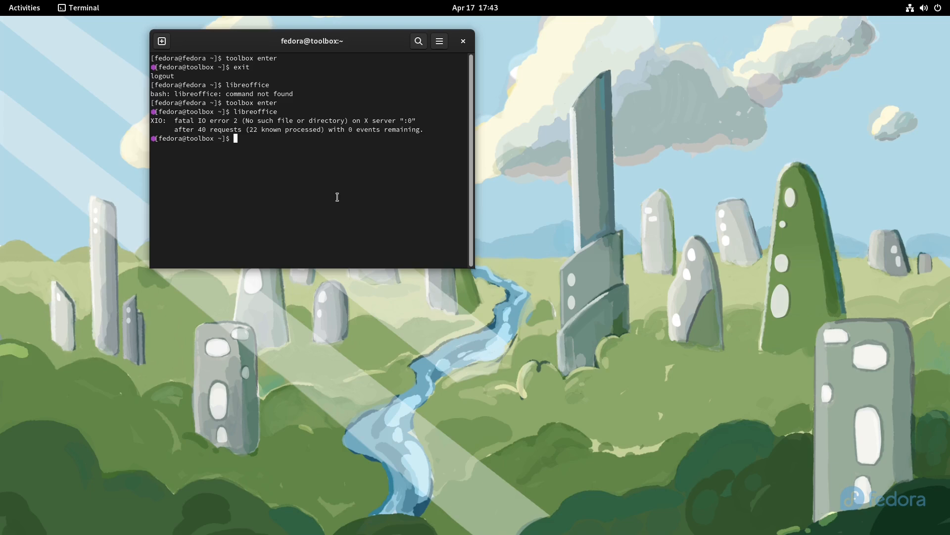
text(exit)
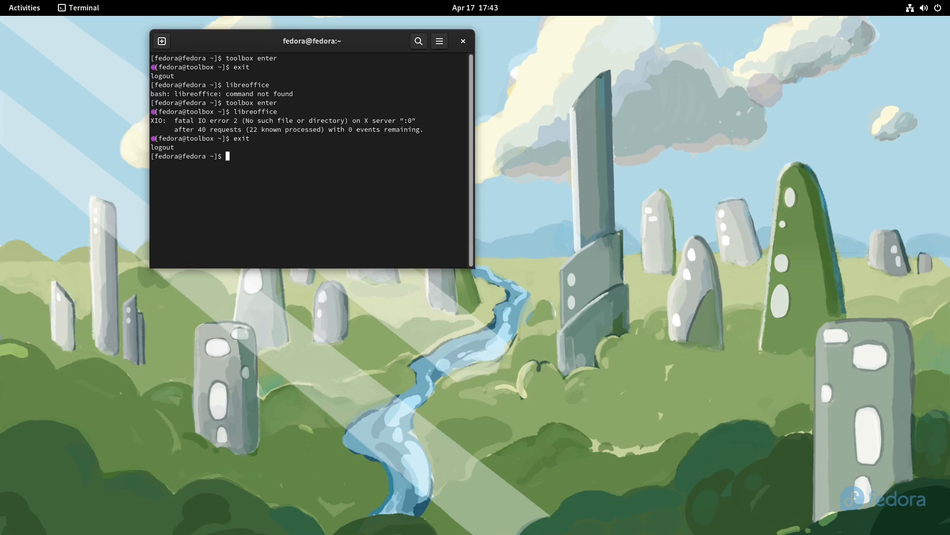
click(463, 41)
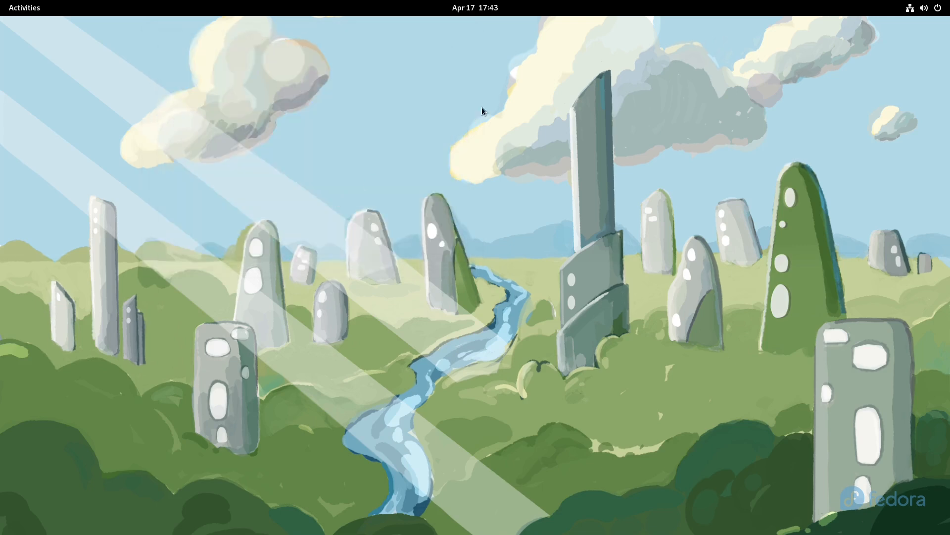
Start a terminal and open /etc/hosts in nano with sudo, giving the administrator password
click(24, 7)
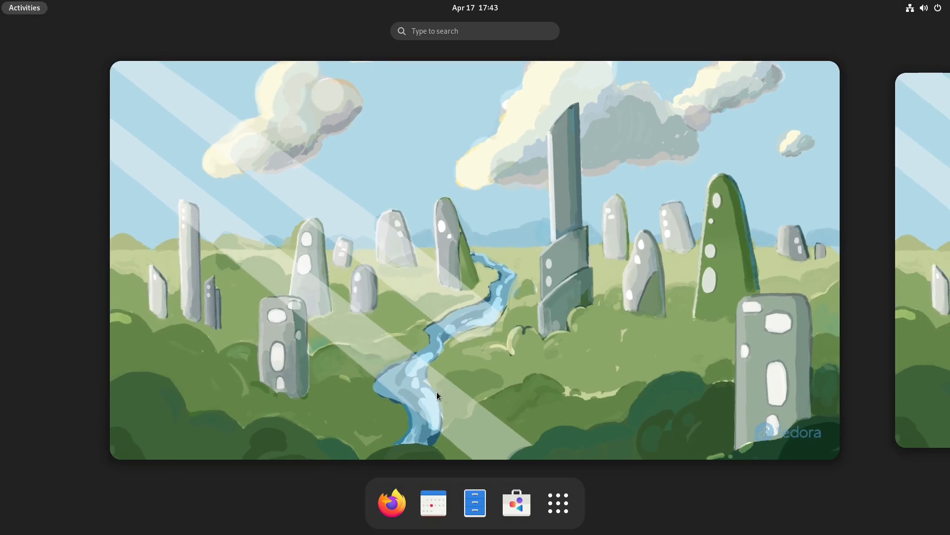
text(term)
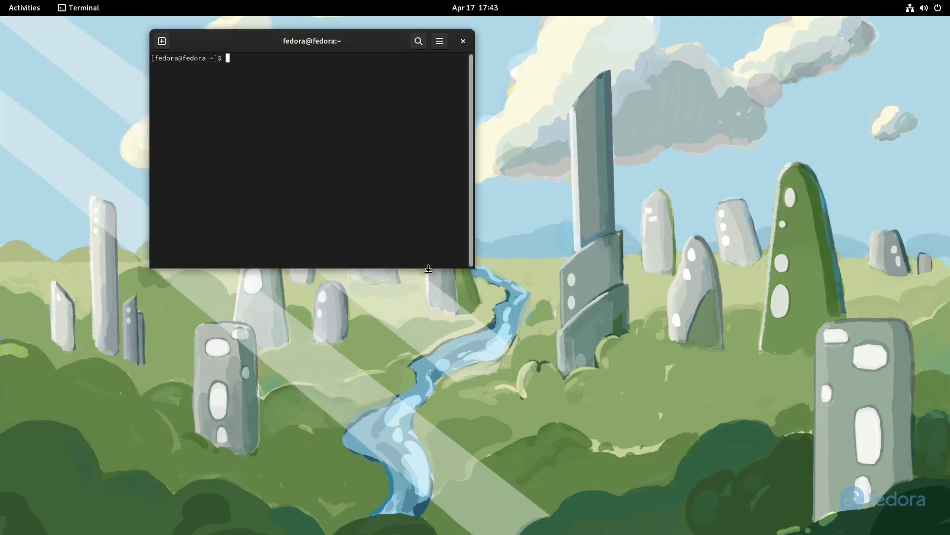
text(sudo nano .)
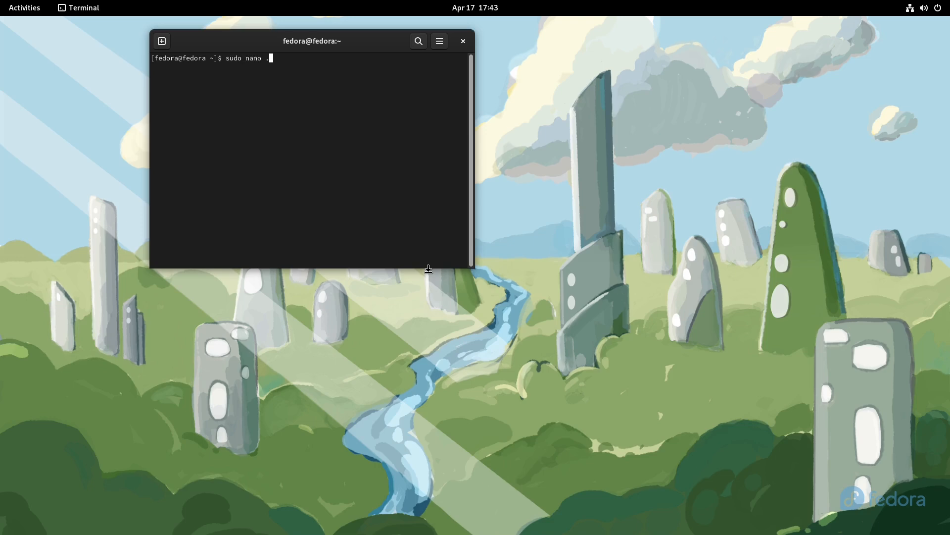
text(/etc)
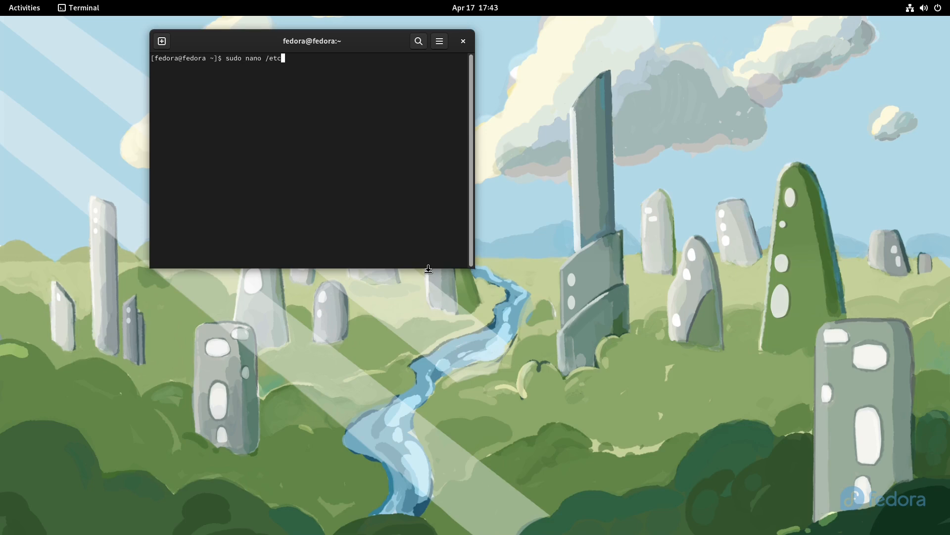
text(h/)
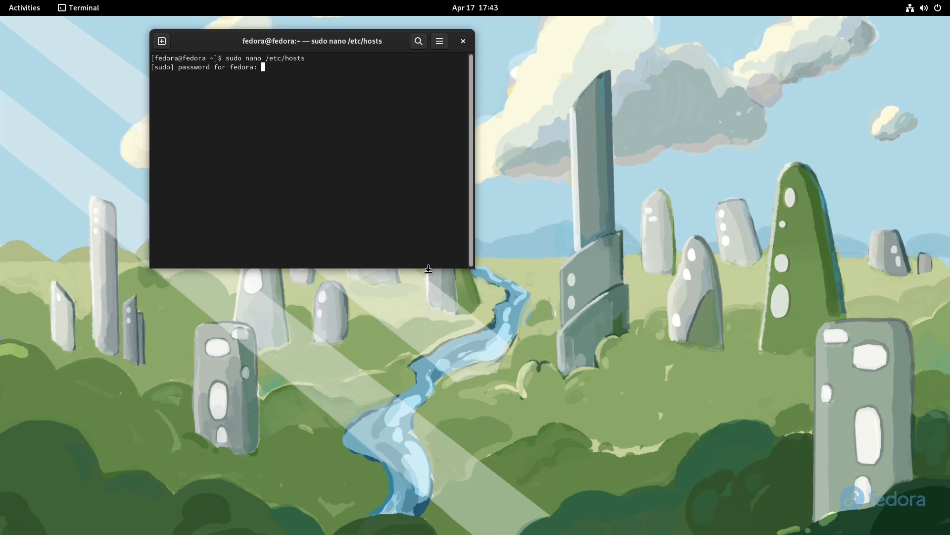
key(Return)
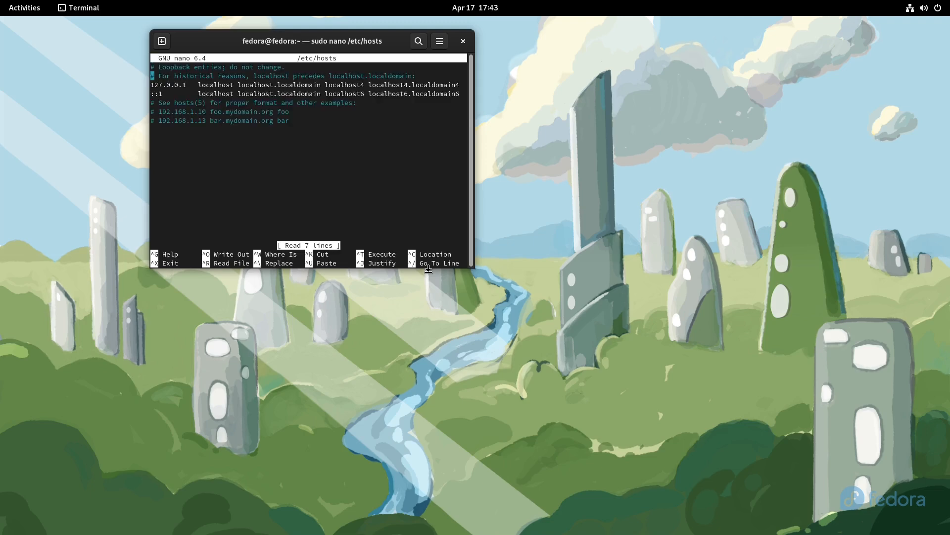
text(127)
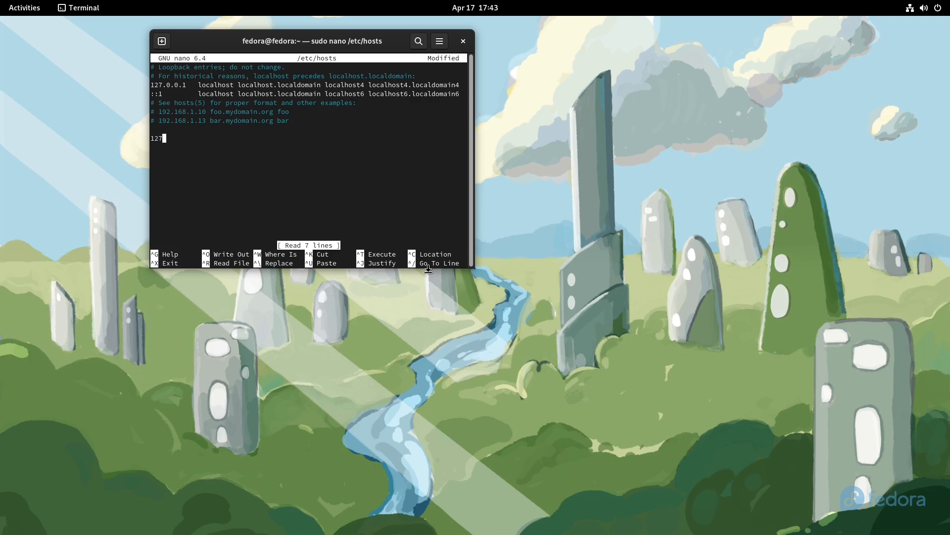
text(.0.0.1 google.com)
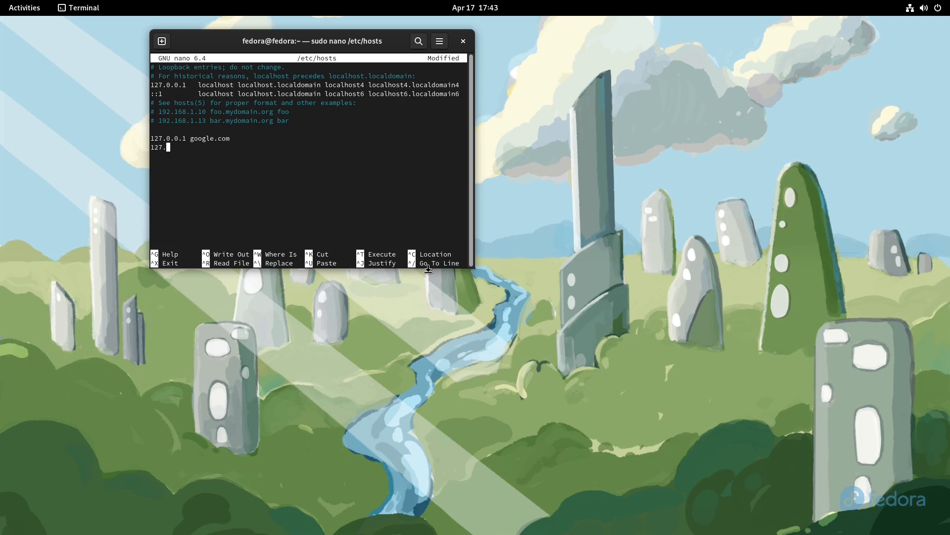
text(0.0.1)
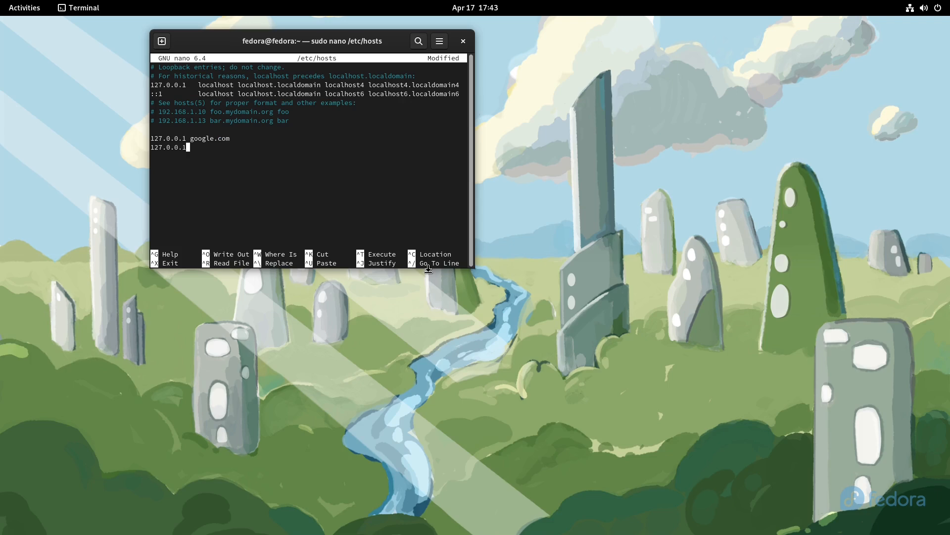
text(www)
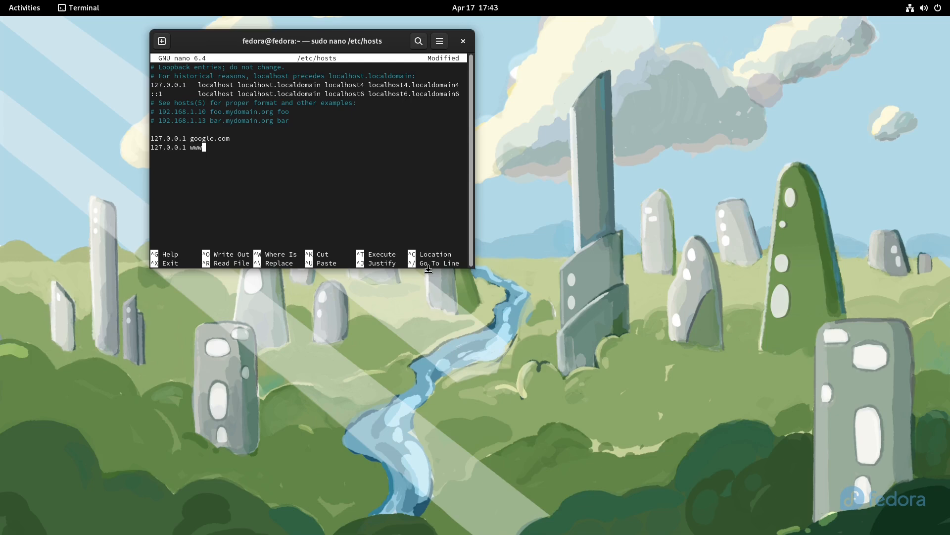
text(.google.com)
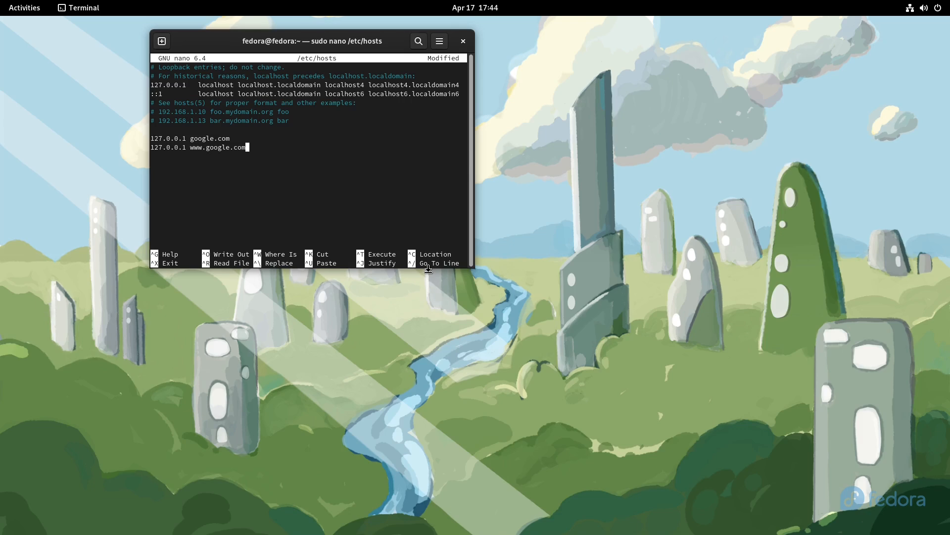
key(ctrl+x)
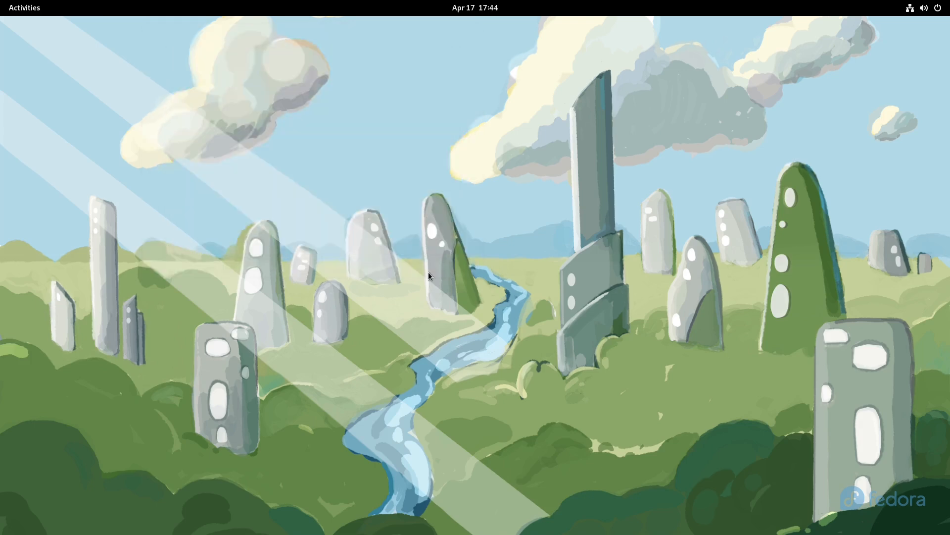
Launch Firefox, visit google.com which fails with Problem loading page, and close the browser
click(25, 8)
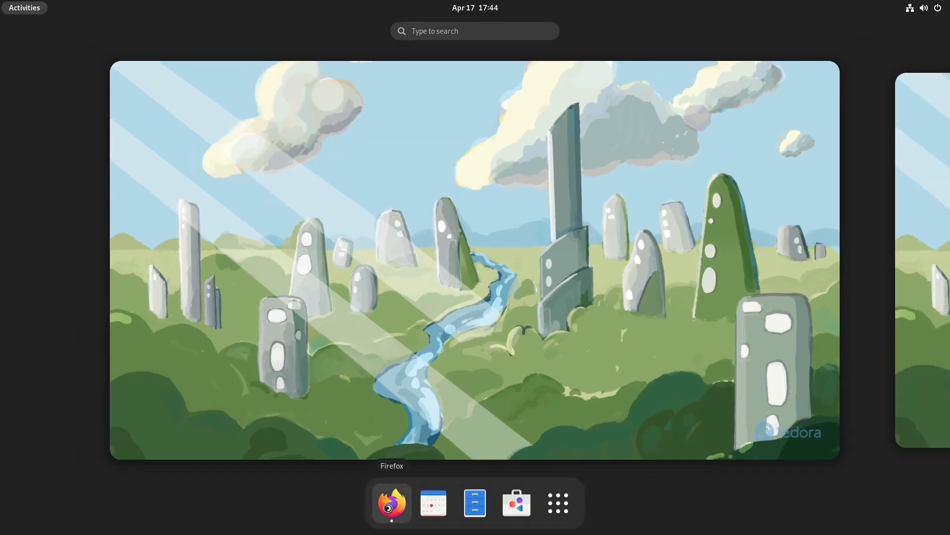
click(391, 503)
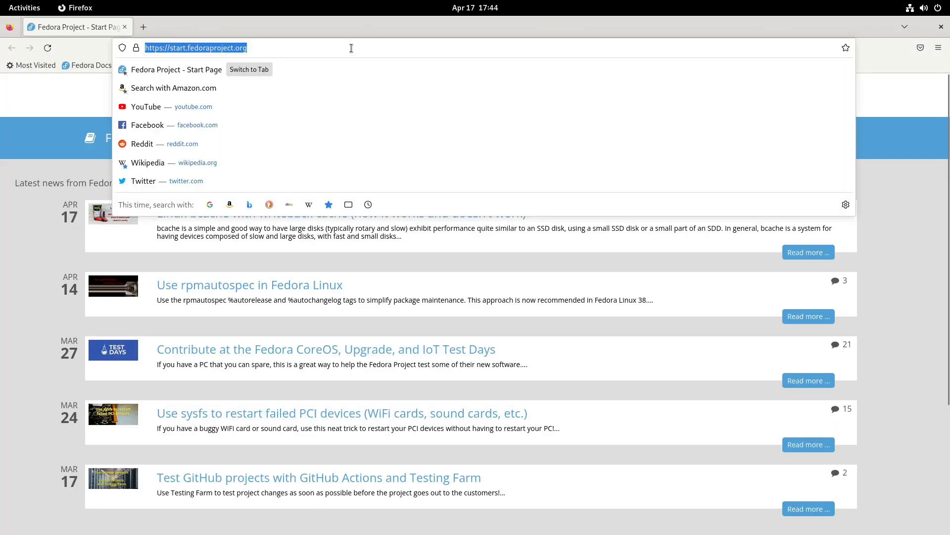
text(google.com)
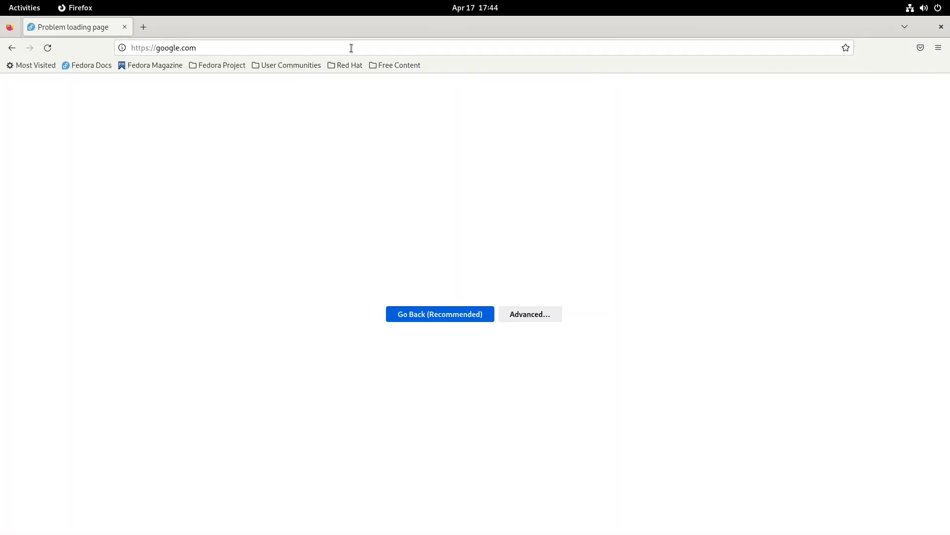
click(529, 313)
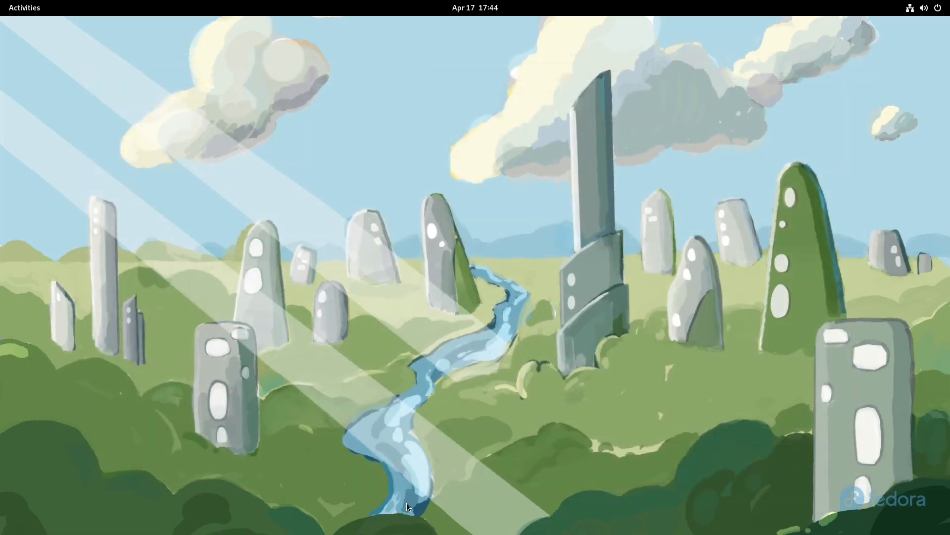
Reopen /etc/hosts with sudo nano in a new terminal and submit the password
click(24, 8)
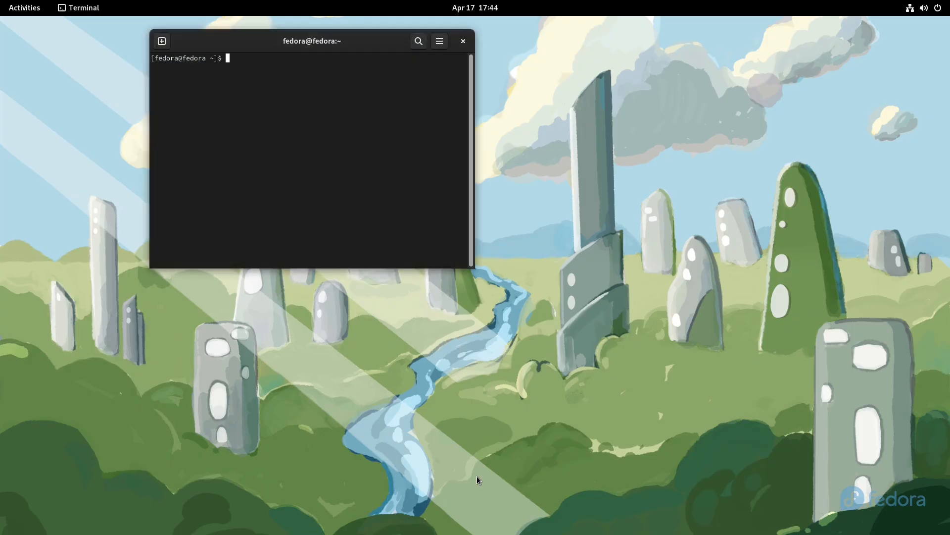
text(sudo nano /etc/hosts)
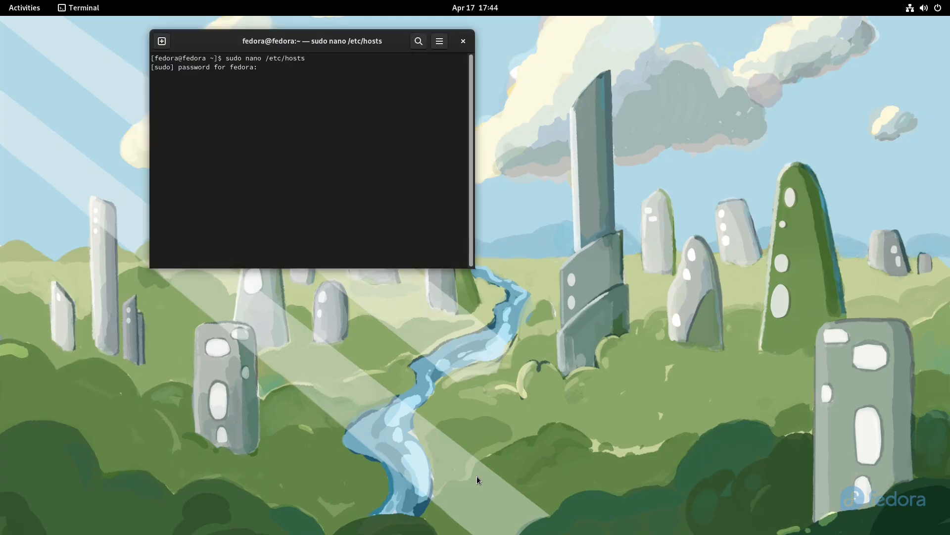
key(Return)
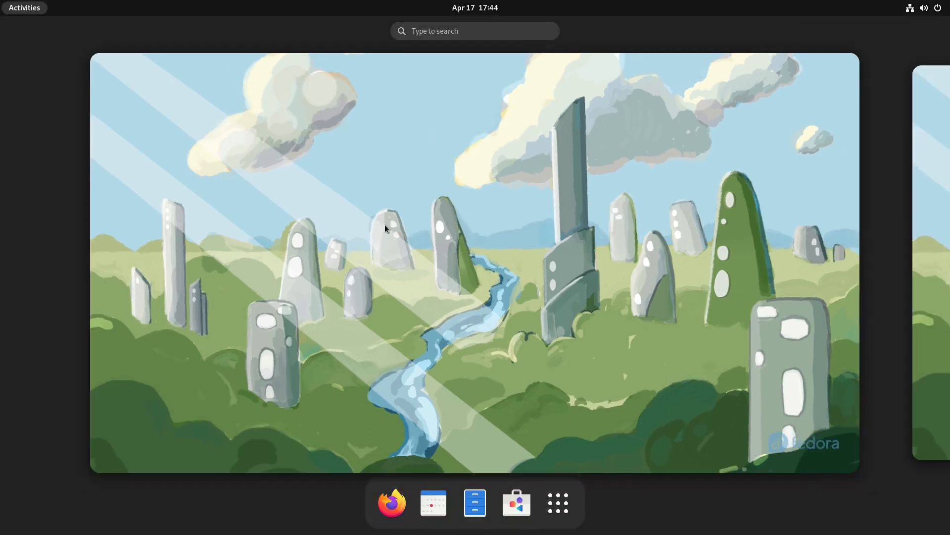
Launch Firefox again and enter google.com in the address bar
click(391, 503)
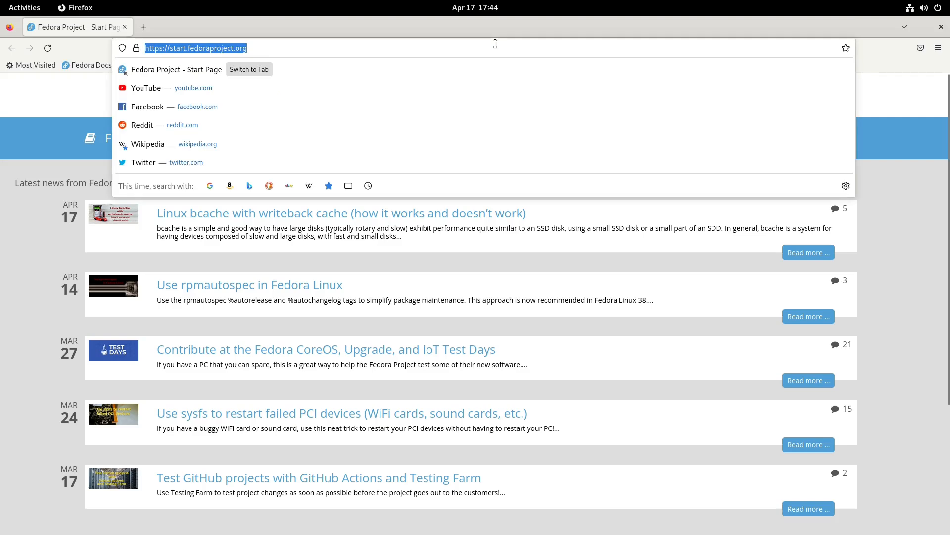
text(google.com)
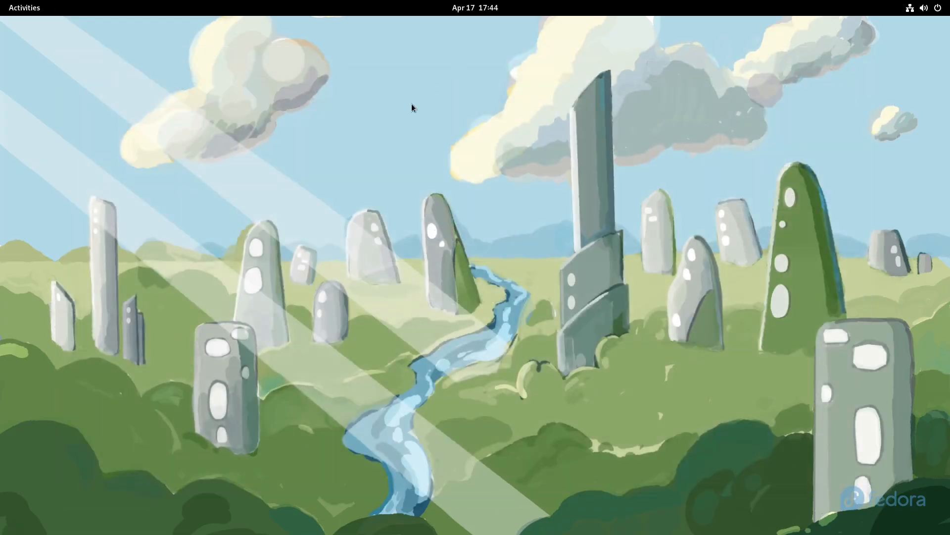
mouse_move(188, 4)
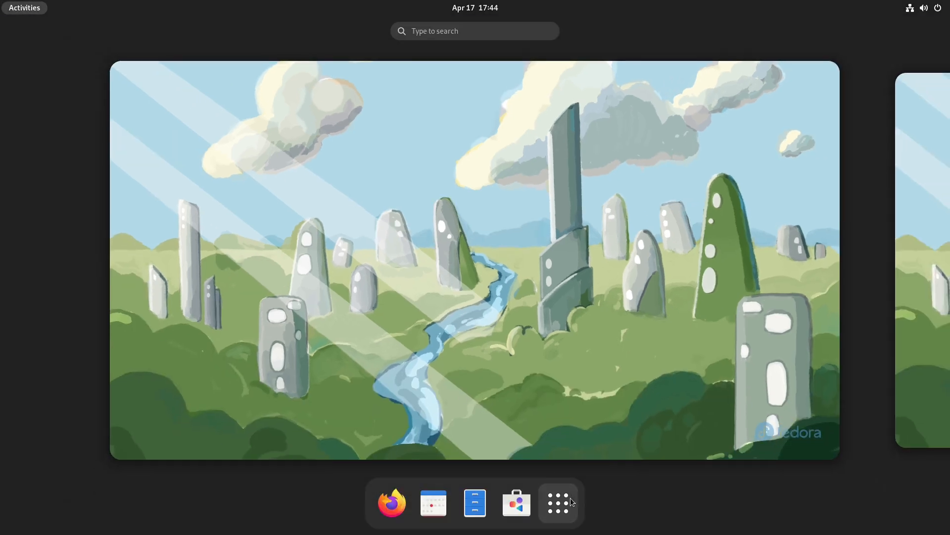
Show the full grid of installed applications from the dash
click(558, 502)
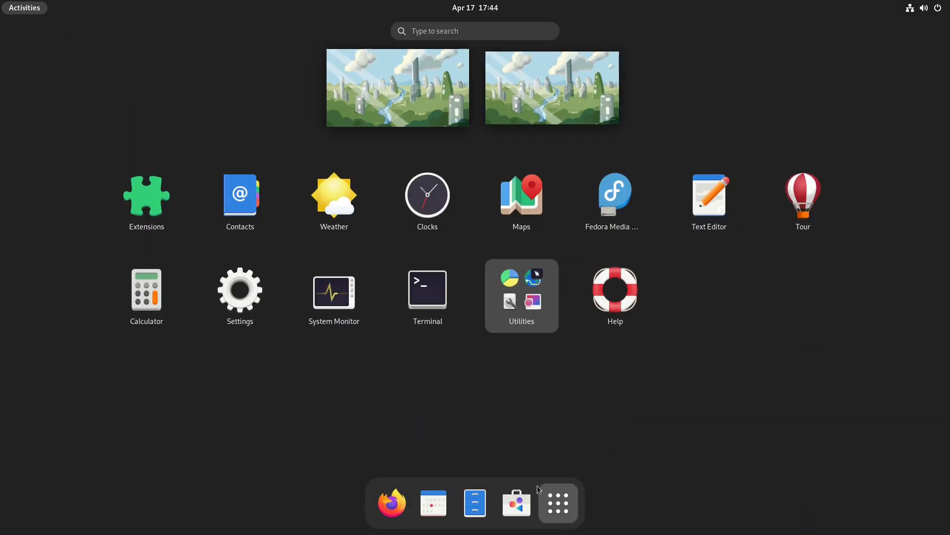
mouse_move(515, 503)
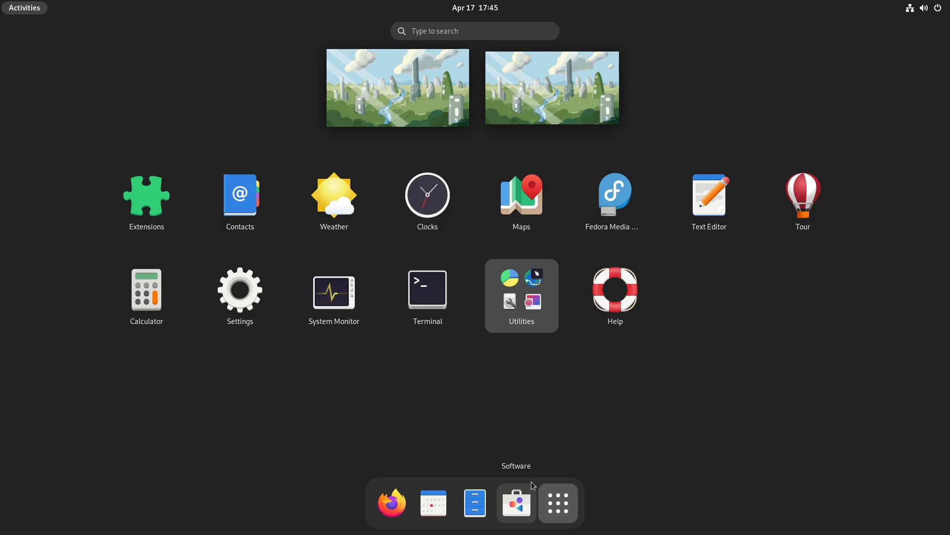